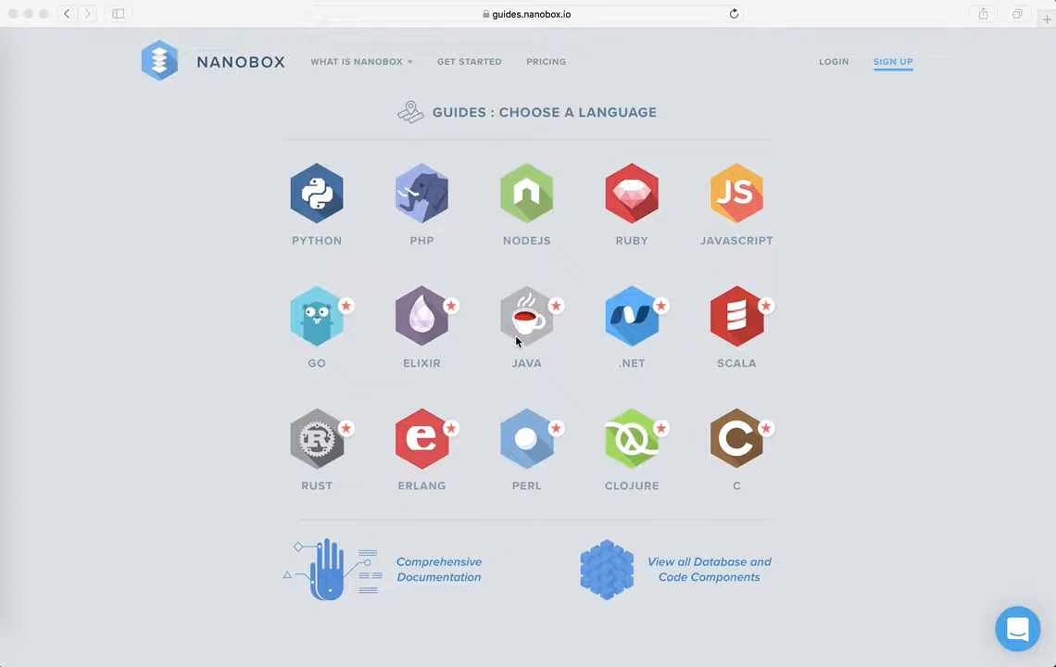
{"action": "mouse_move", "coordinate": [369, 361]}
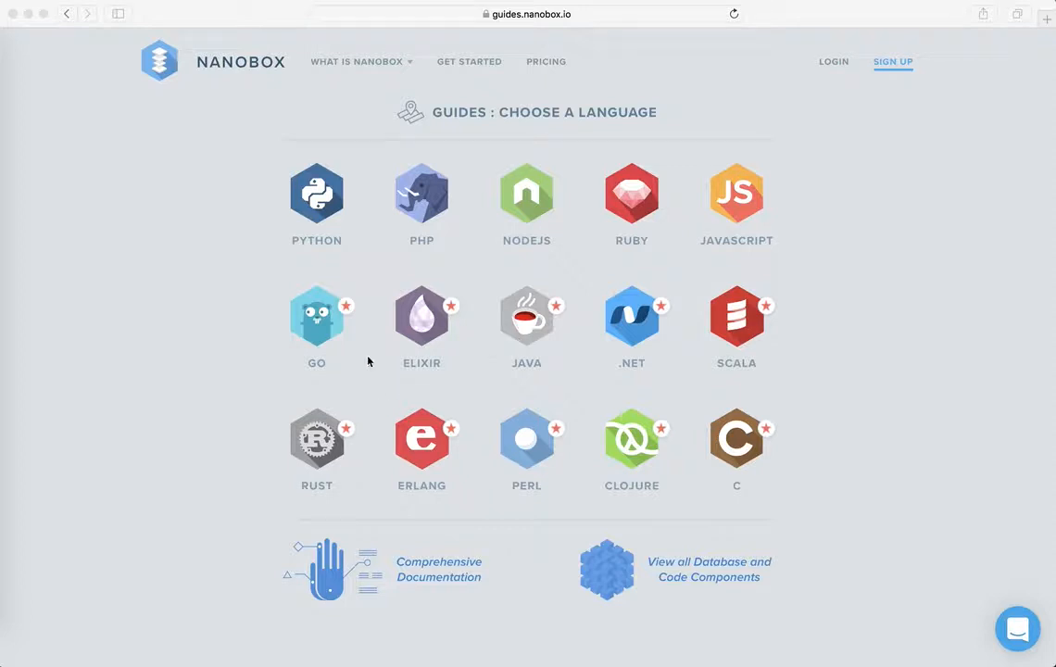
{"action": "mouse_move", "coordinate": [241, 230]}
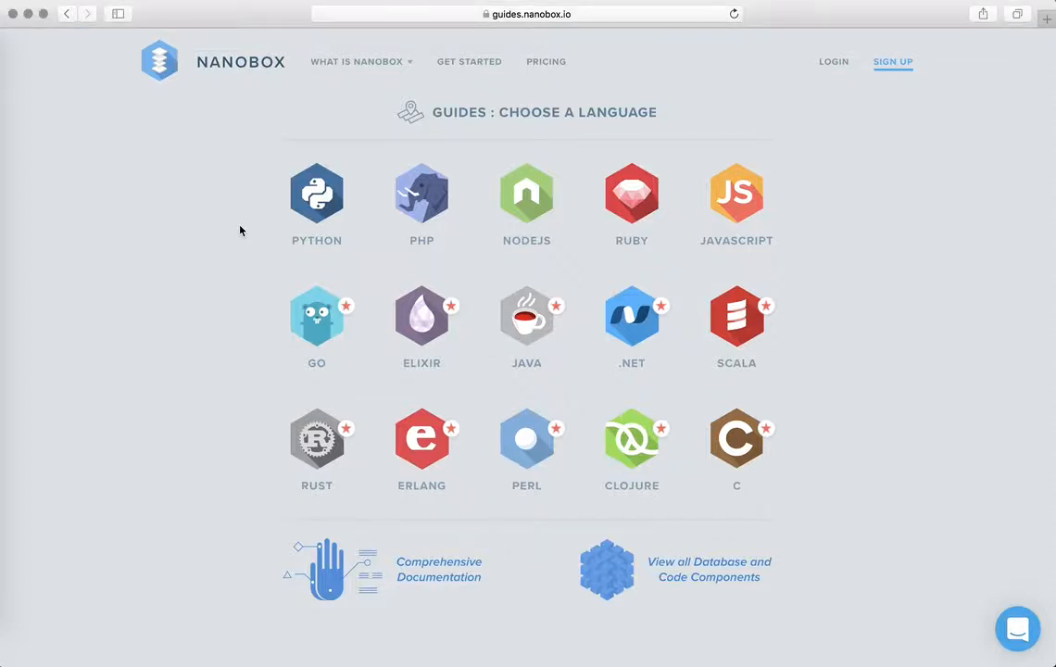
{"action": "mouse_move", "coordinate": [316, 195]}
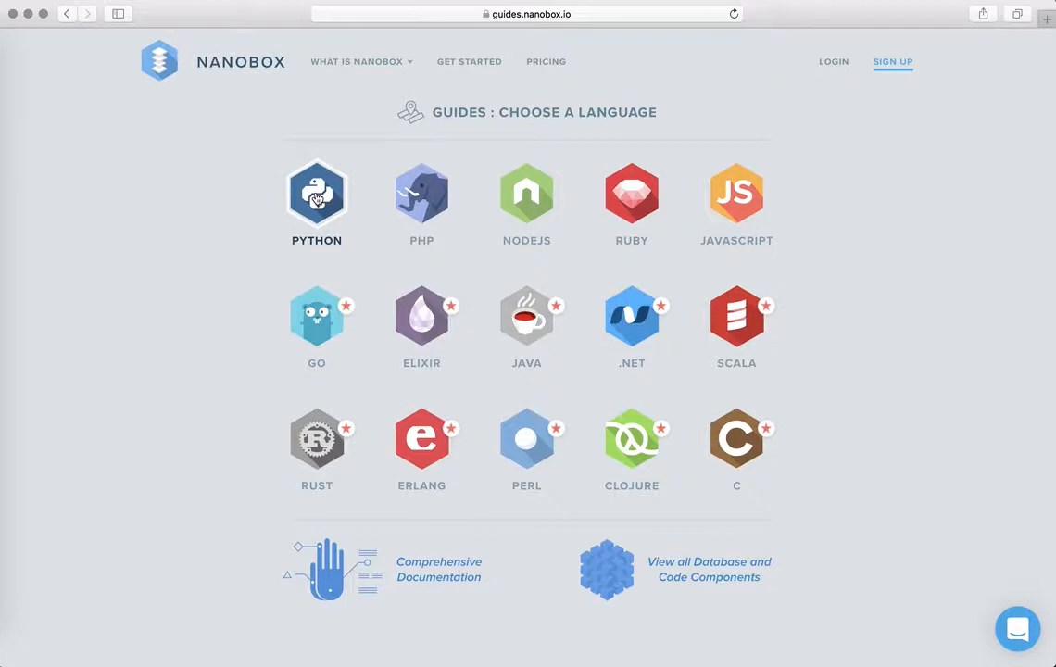
Navigate Python → Flask and open the 'Flask from Scratch' guide
{"action": "left_click", "coordinate": [316, 195]}
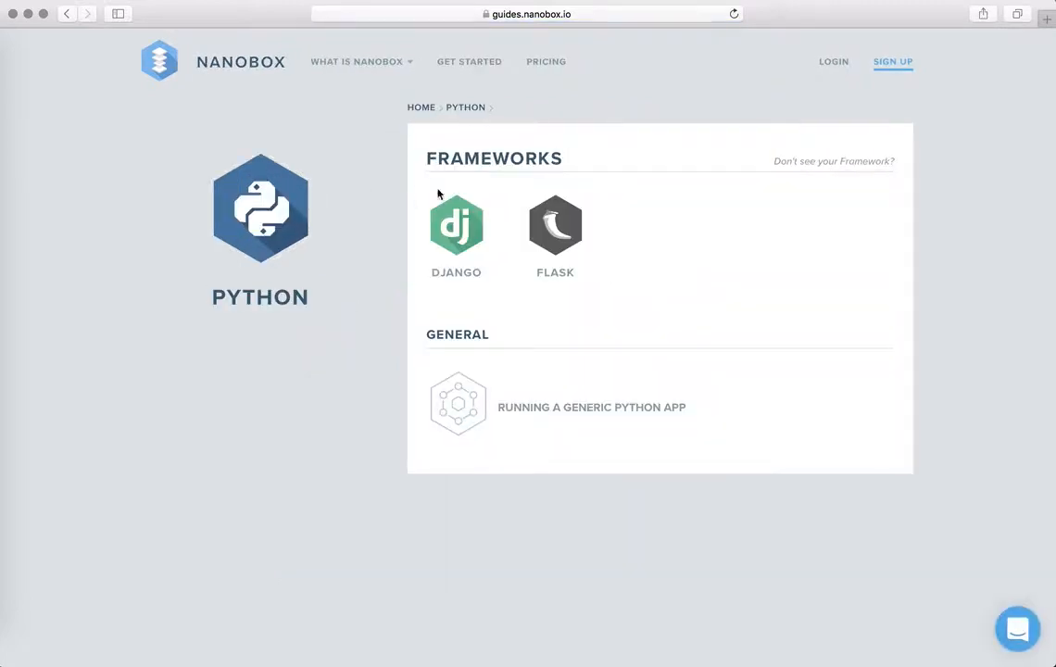
{"action": "left_click", "coordinate": [555, 225]}
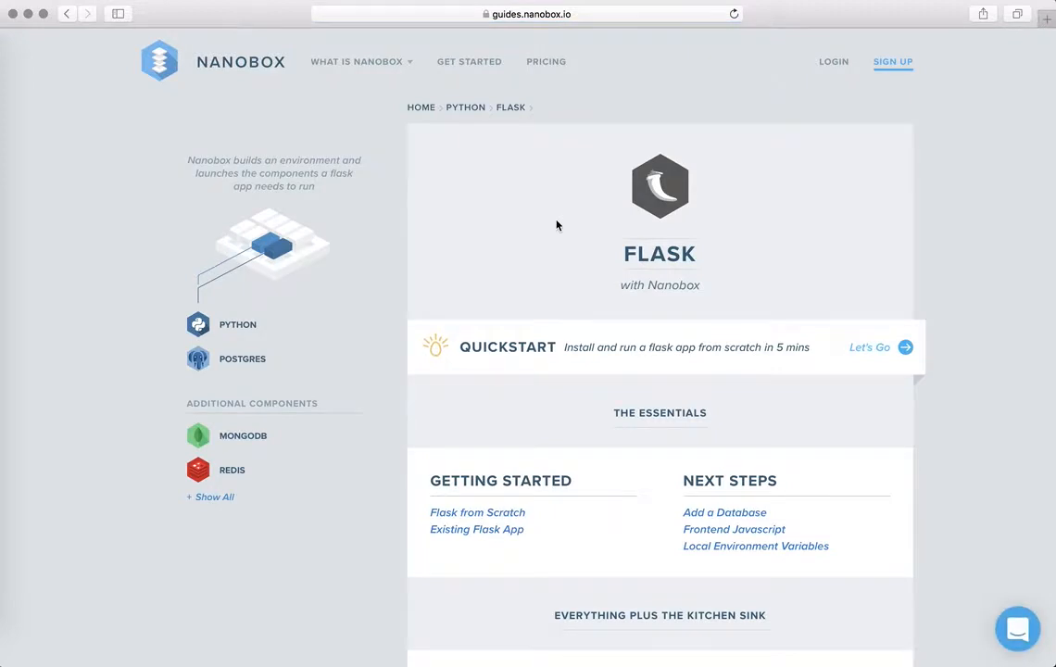
{"action": "left_click", "coordinate": [477, 512]}
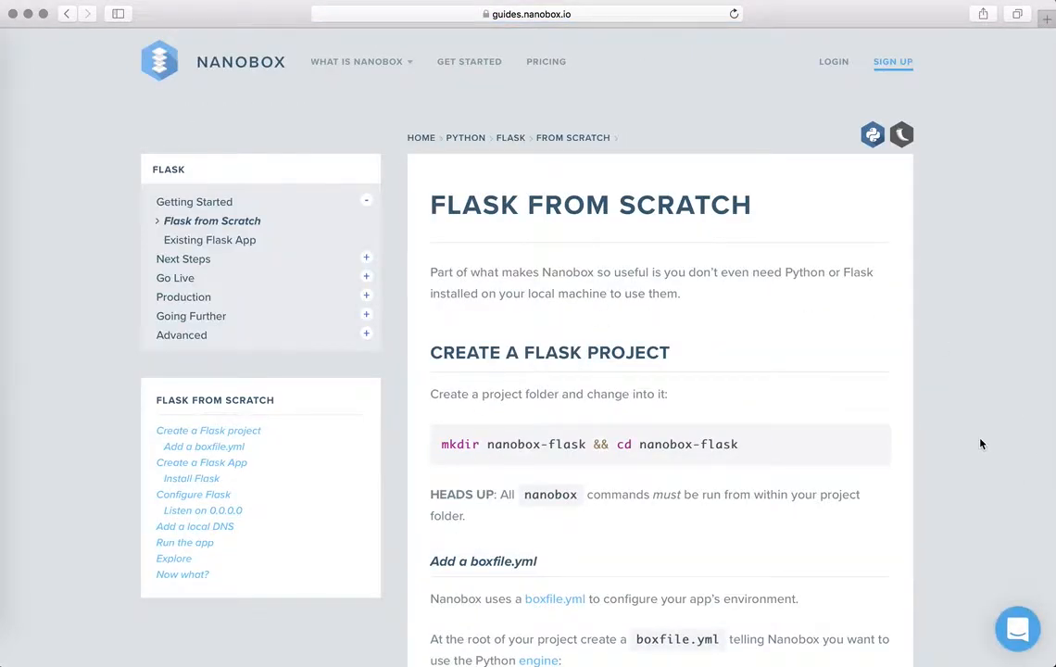
{"action": "mouse_move", "coordinate": [943, 407]}
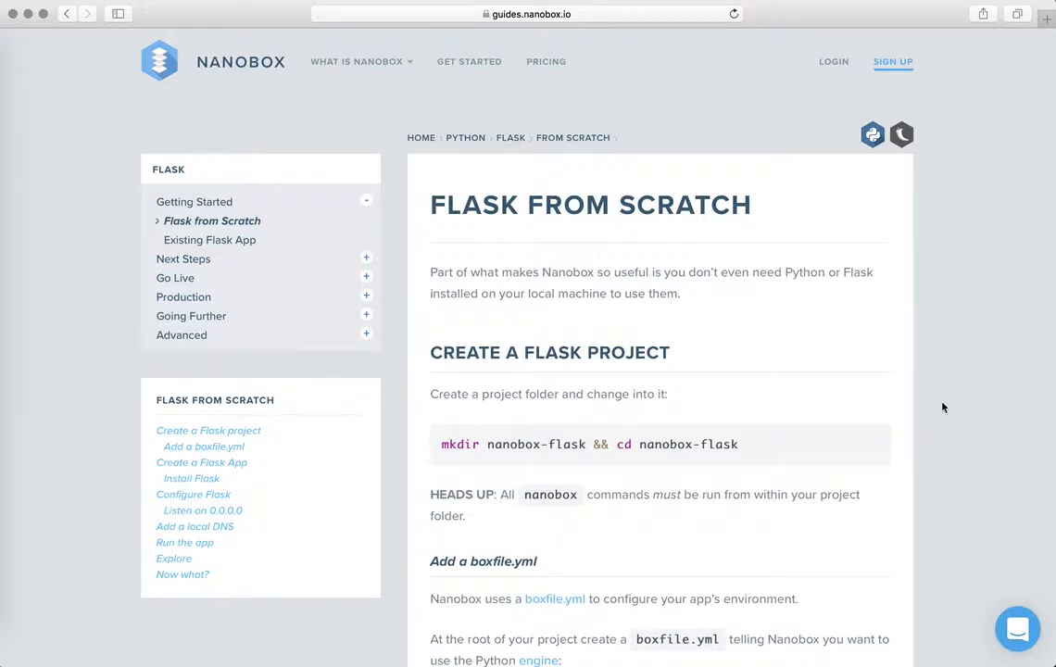
{"action": "mouse_move", "coordinate": [879, 457]}
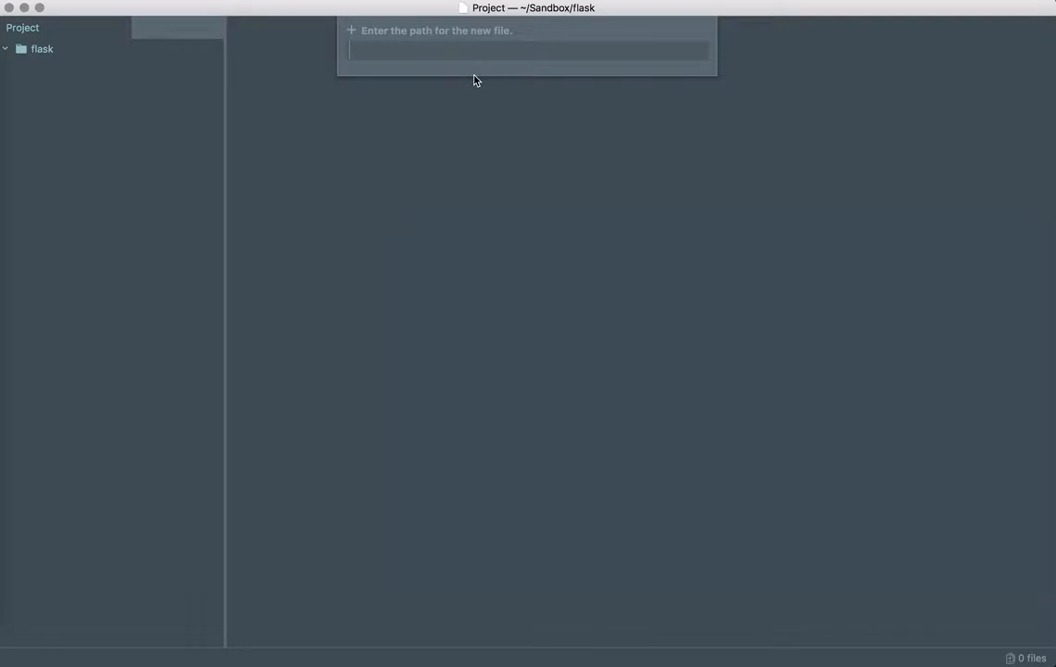
Create app.py with a Flask root route returning "Hello nanobox!"
{"action": "type", "text": "app."}
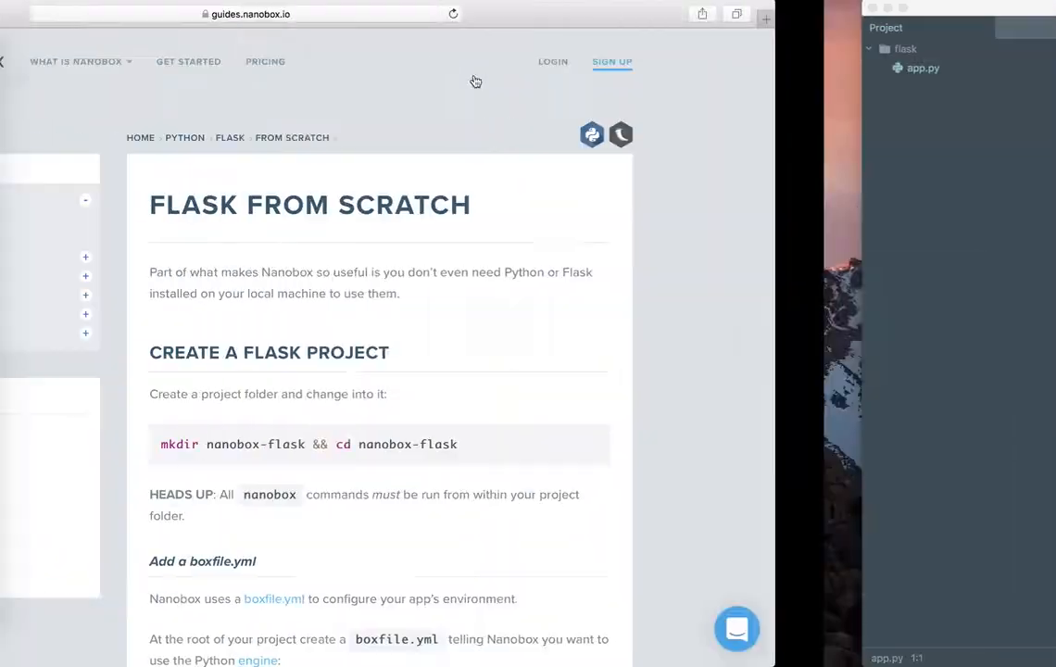
{"action": "scroll", "scroll_direction": "down", "scroll_amount": 3}
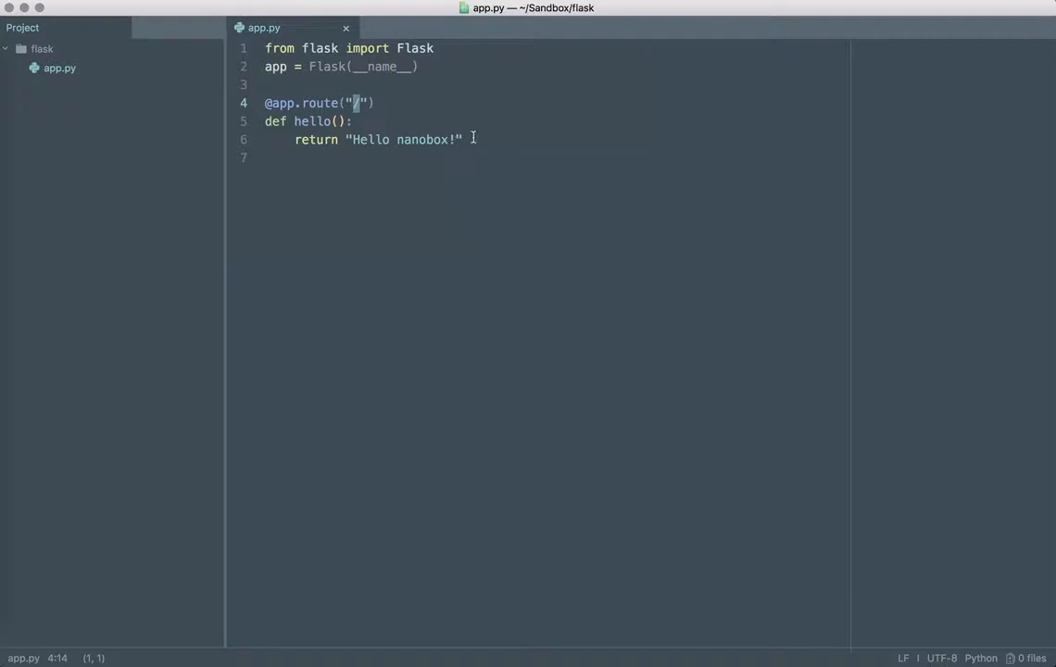
{"action": "left_click", "coordinate": [463, 139]}
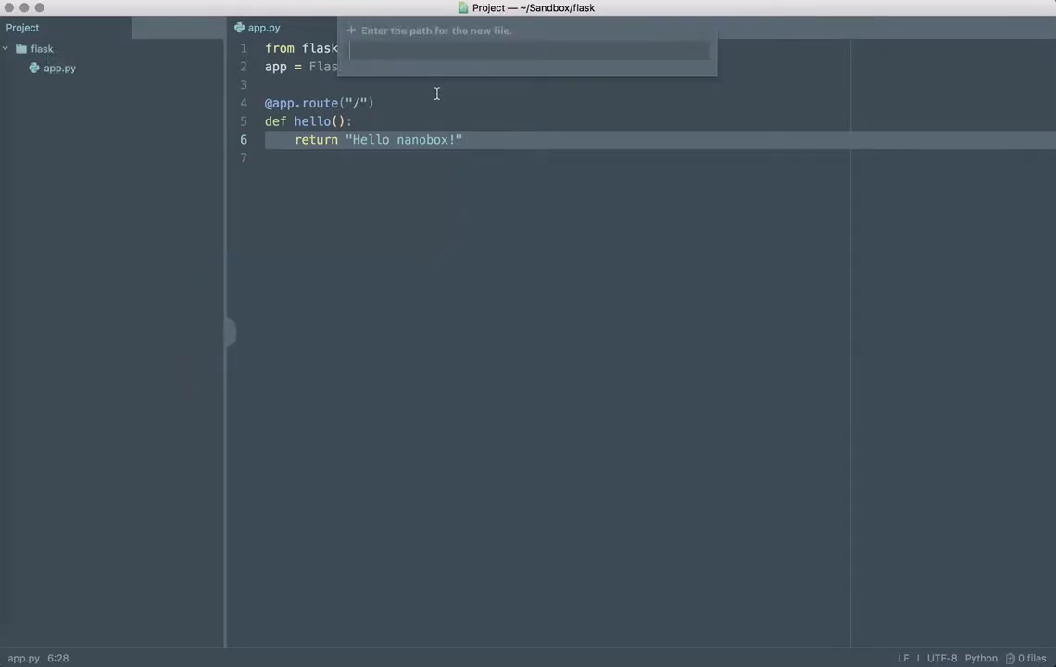
Create boxfile.yml declaring run.config engine: python and save it
{"action": "type", "text": "boxfile.y"}
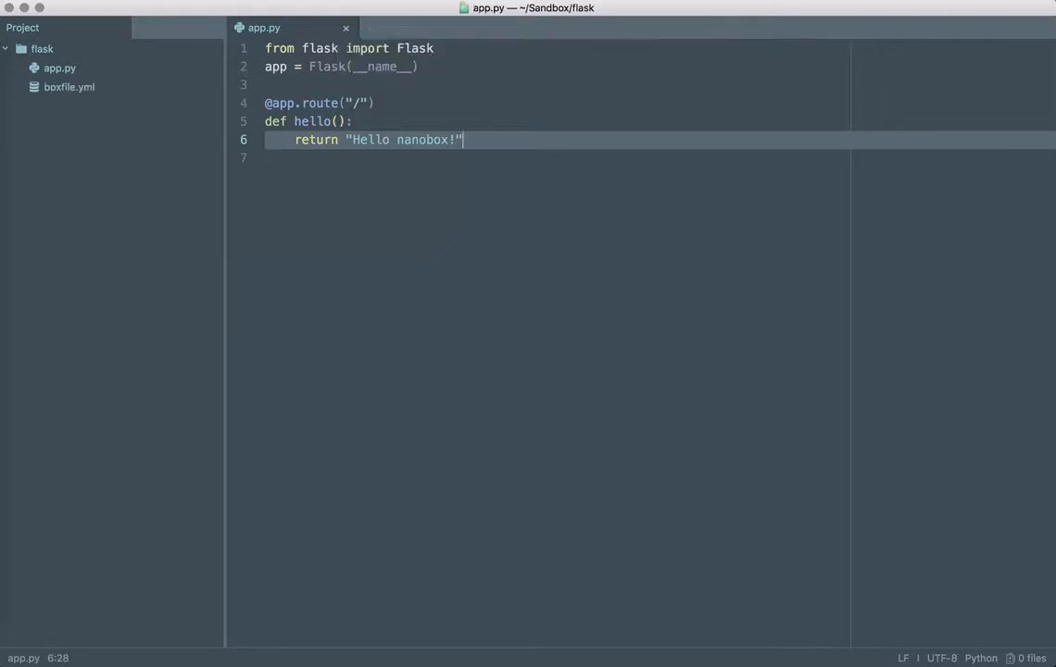
{"action": "left_click", "coordinate": [68, 86]}
{"action": "type", "text": "run.config:"}
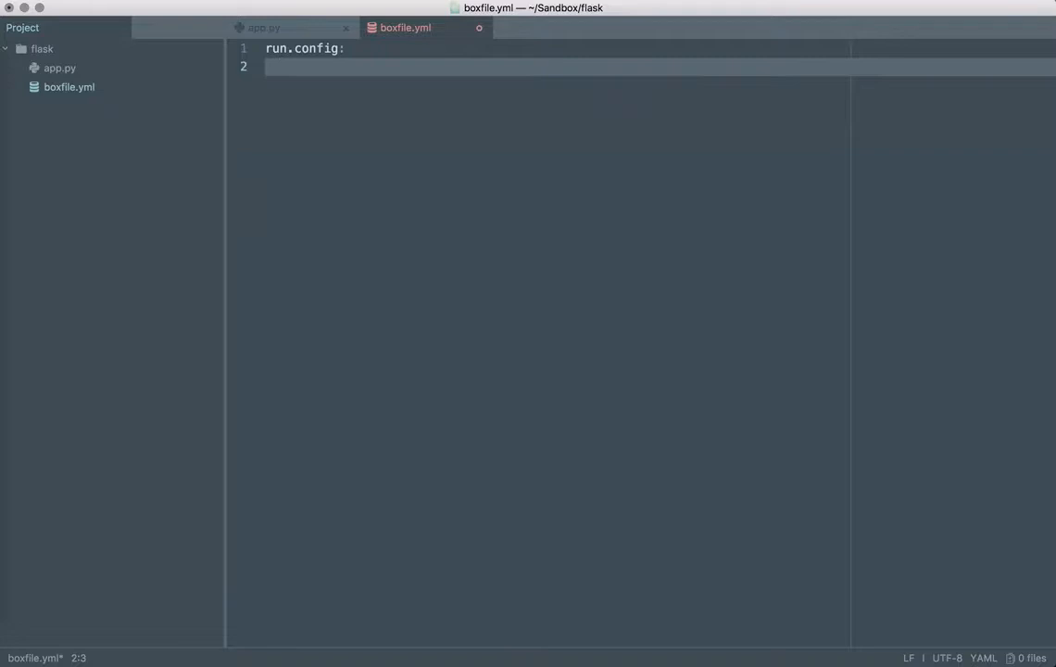
{"action": "type", "text": "engine: p"}
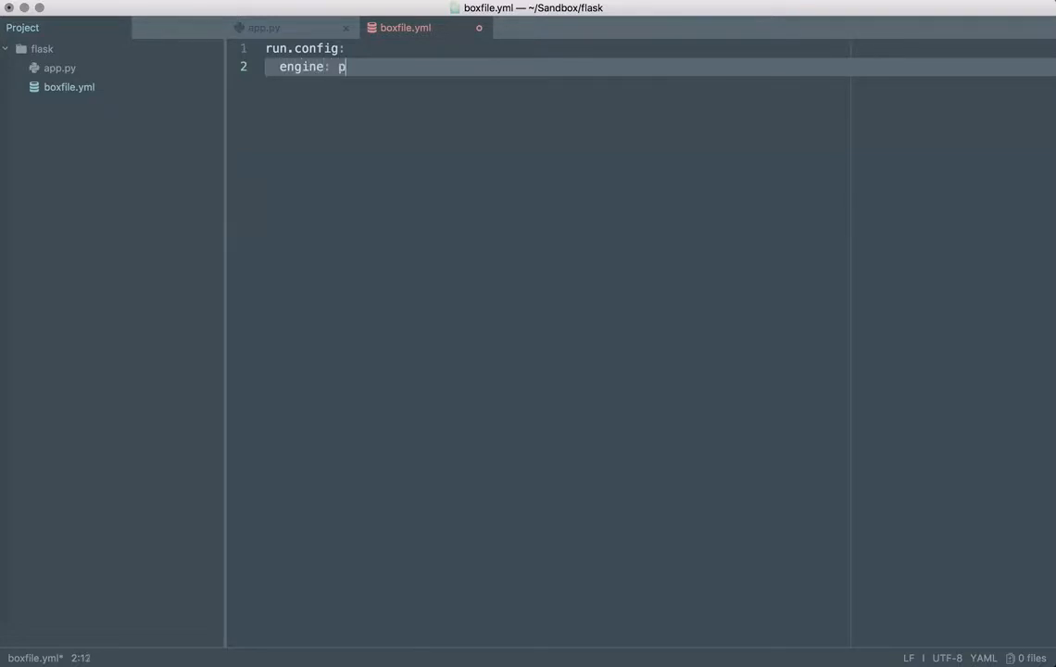
{"action": "type", "text": "ython"}
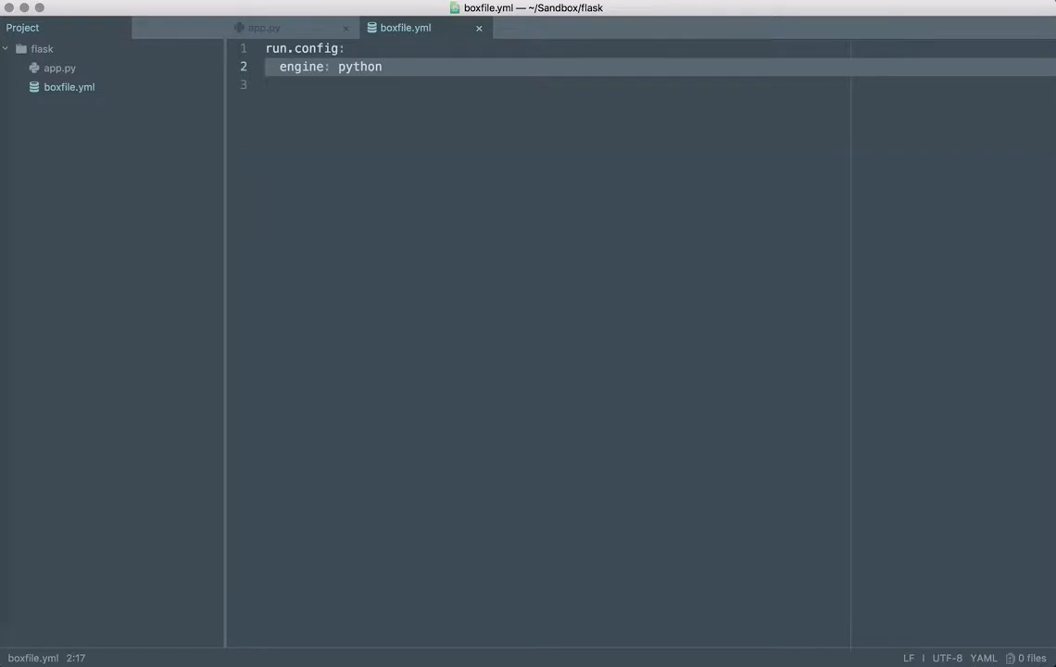
{"action": "left_click", "coordinate": [384, 66]}
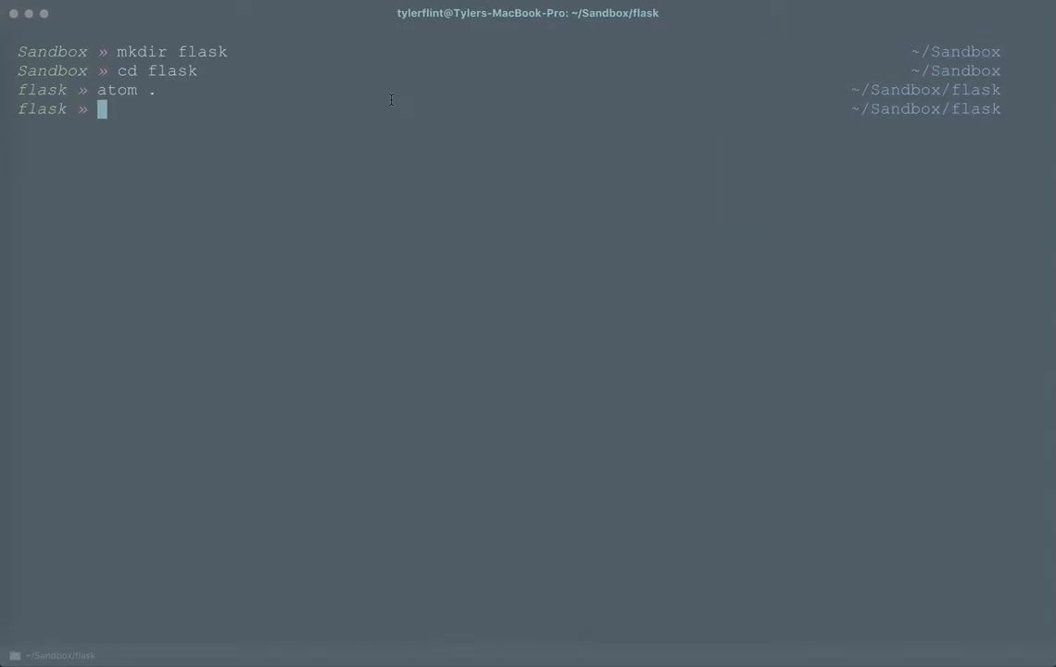
Run 'nanobox run' to build the dev container and get a shell inside it
{"action": "type", "text": "nanoxbo"}
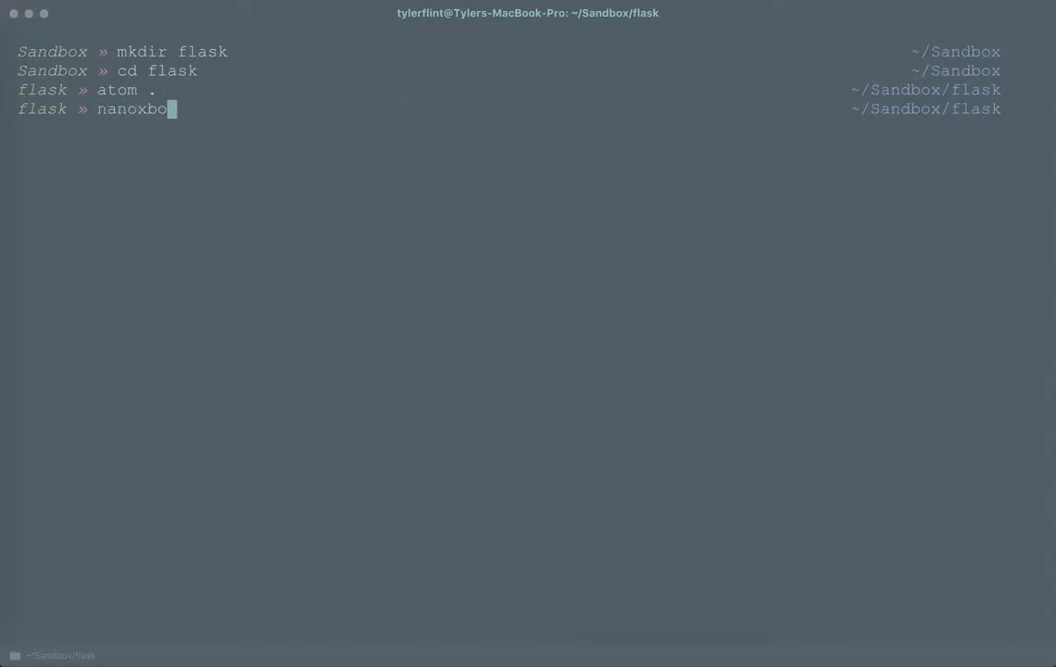
{"action": "key", "text": "Return"}
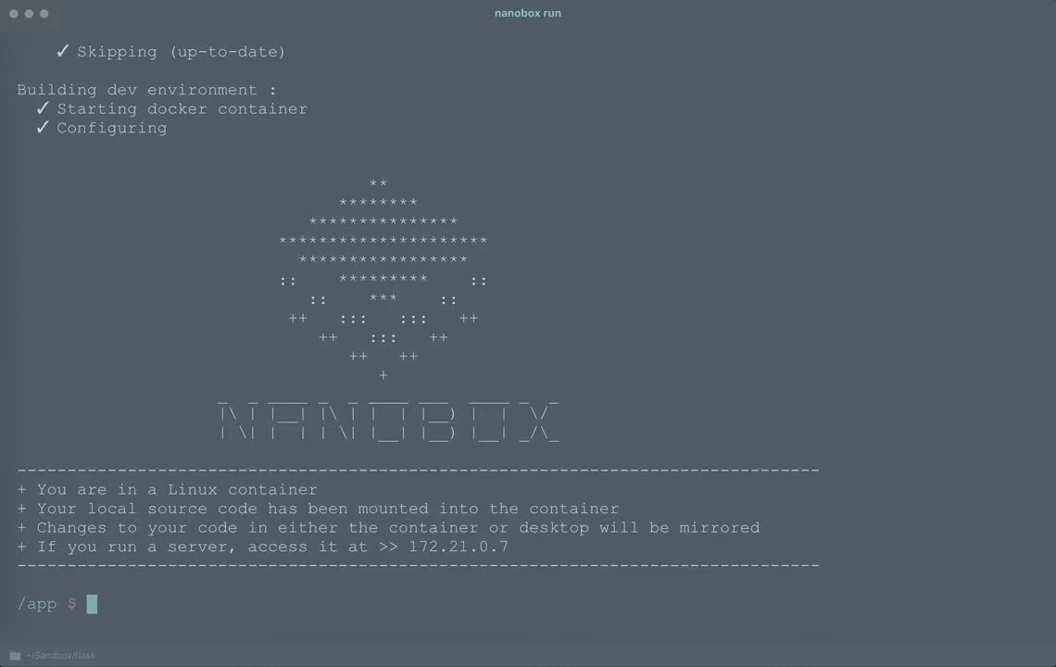
Check the container's Python version, then install Flask with pip
{"action": "type", "text": "pytho"}
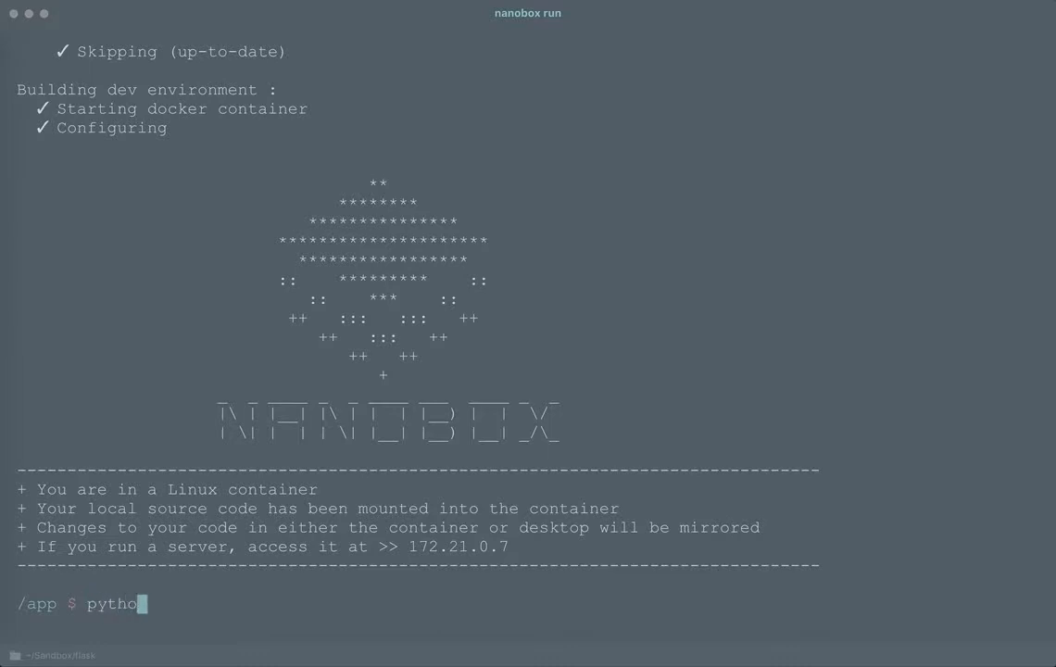
{"action": "key", "text": "Return"}
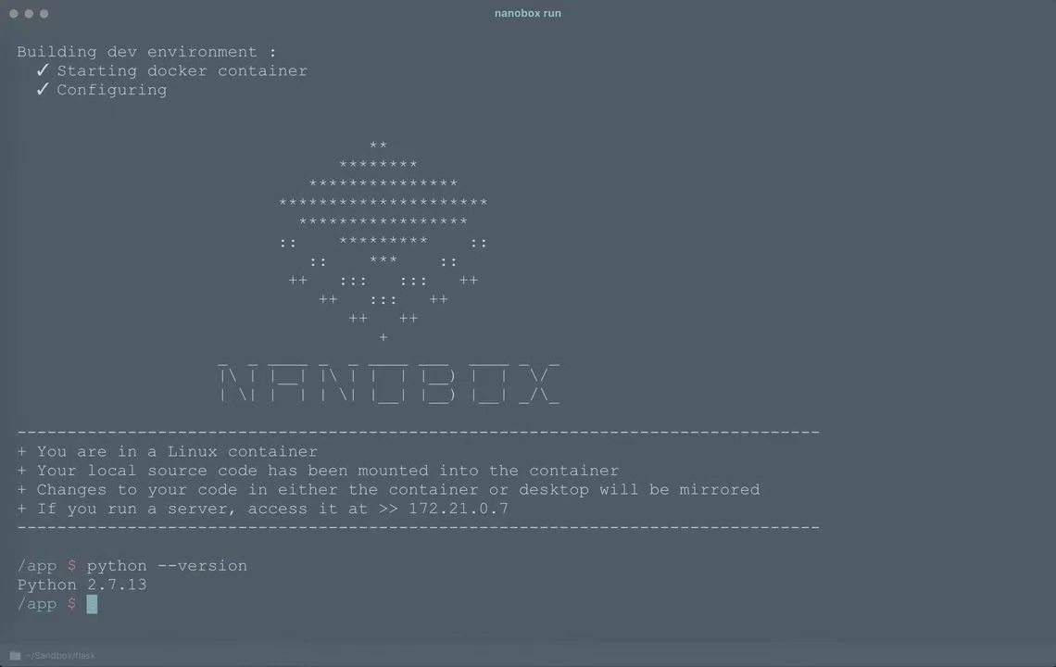
{"action": "type", "text": "pip"}
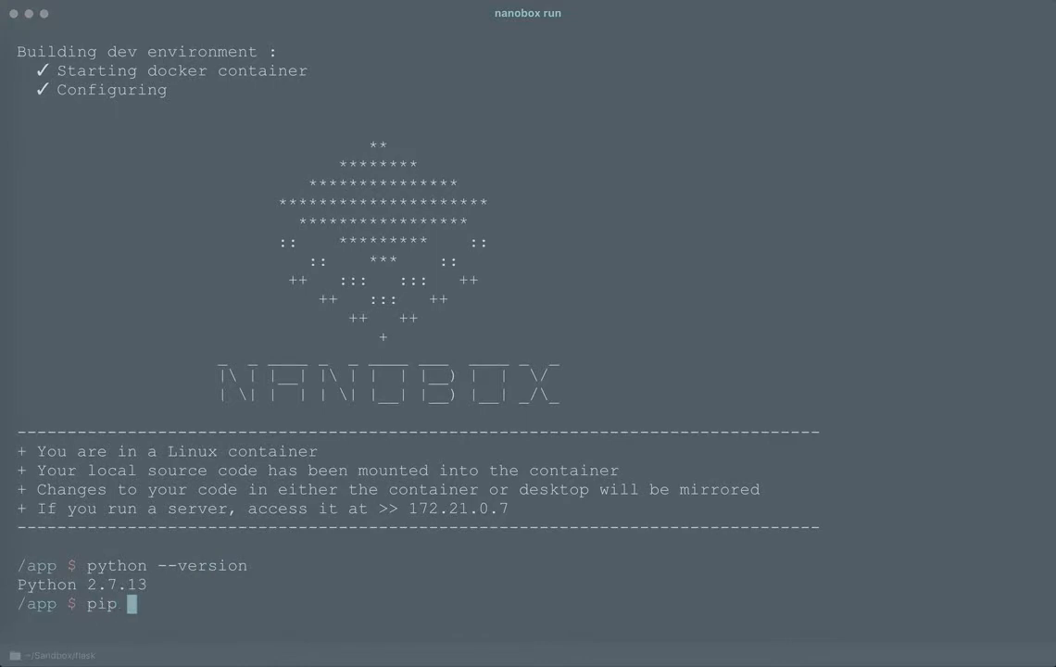
{"action": "type", "text": "install F"}
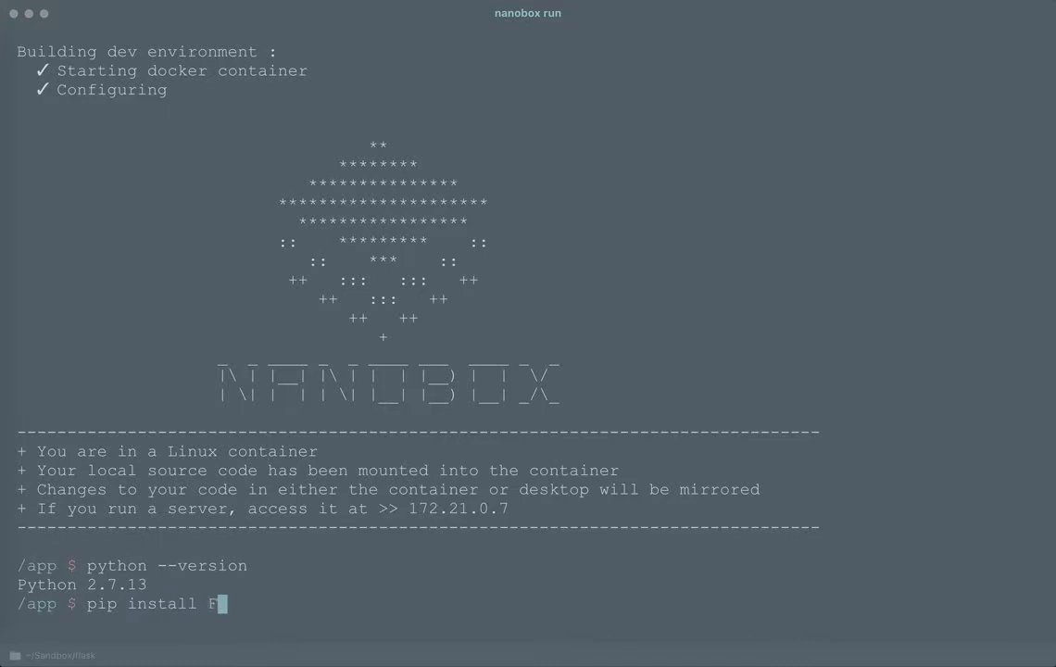
{"action": "key", "text": "Return"}
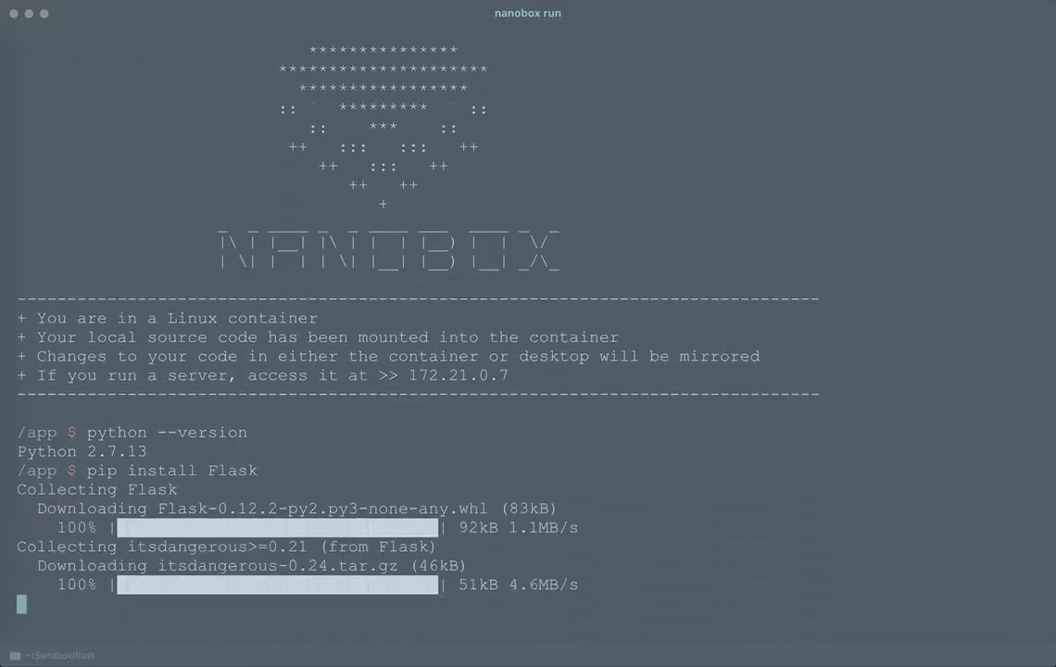
{"action": "scroll", "scroll_direction": "down", "scroll_amount": 3}
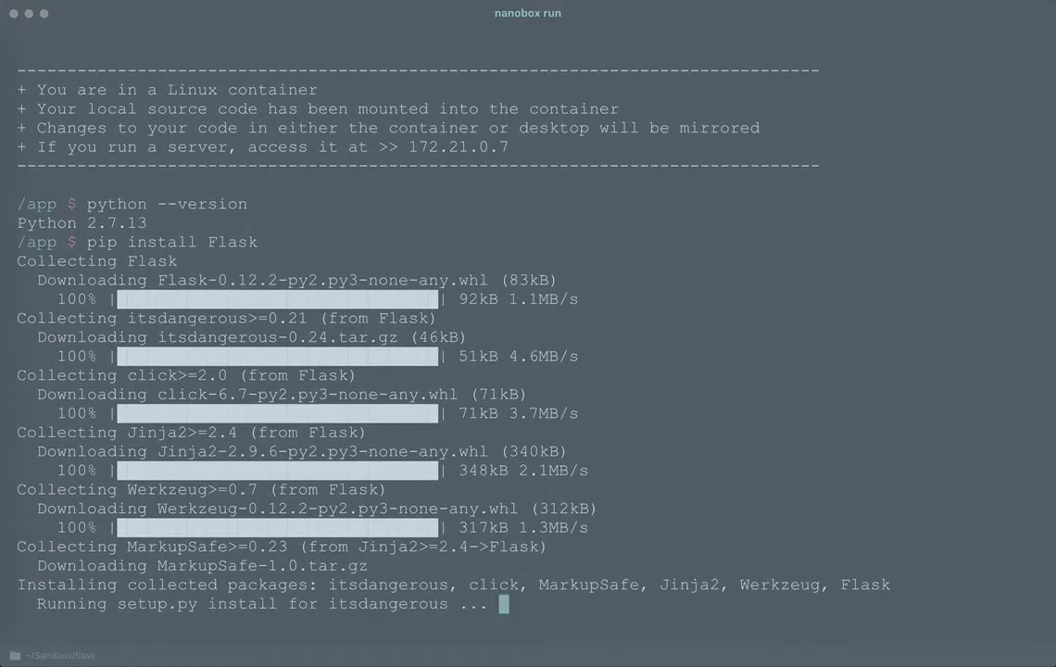
{"action": "scroll", "scroll_direction": "down", "scroll_amount": 3}
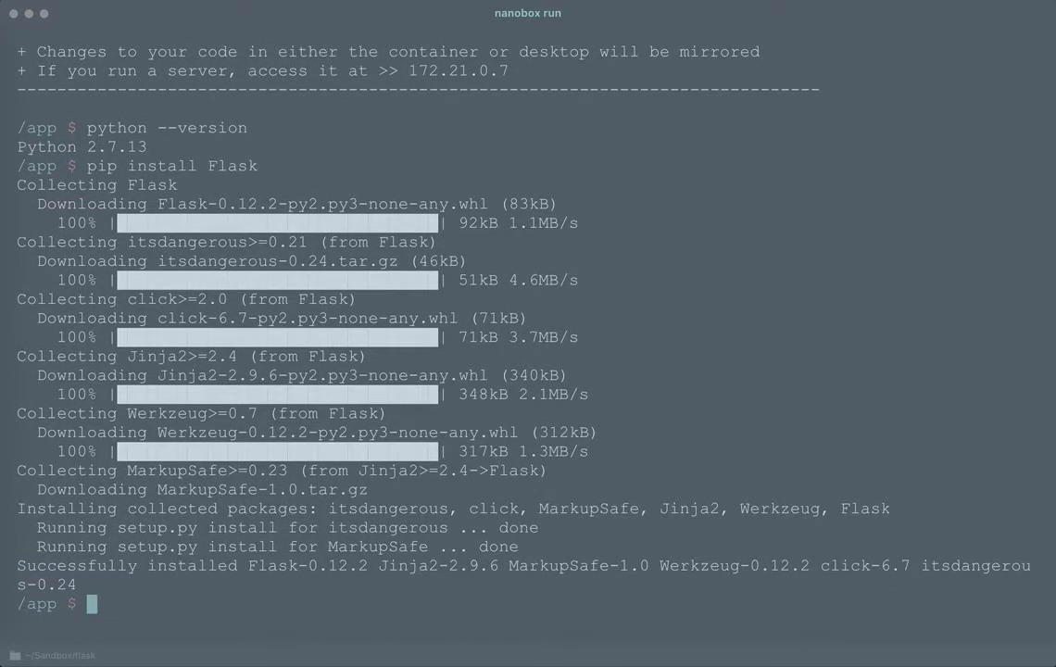
Freeze installed packages into requirements.txt with pip freeze
{"action": "type", "text": "pip free"}
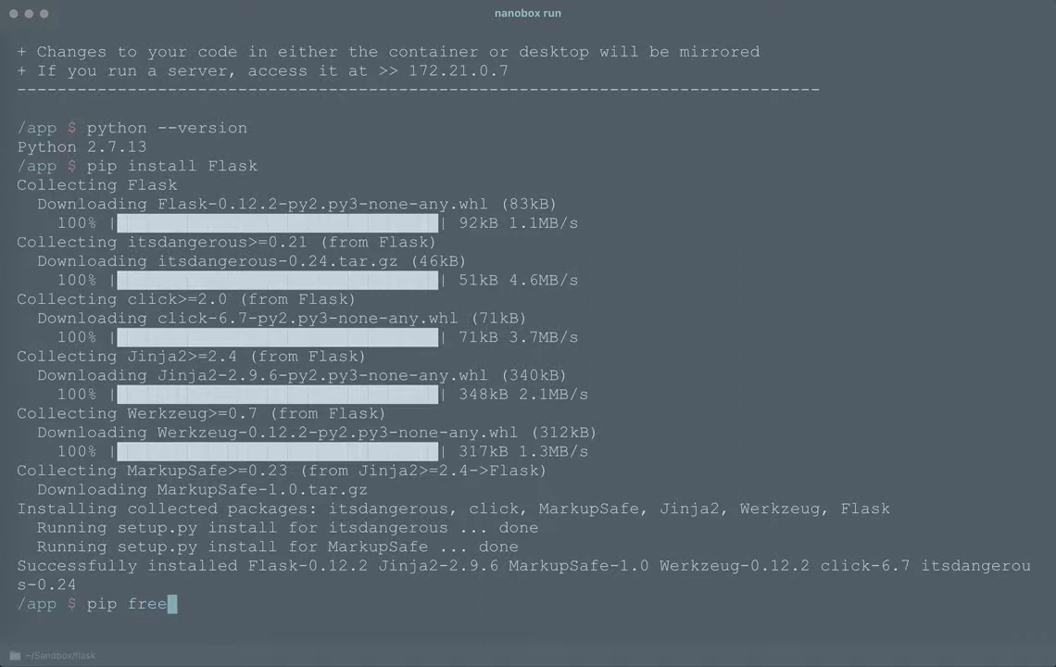
{"action": "type", "text": "ze"}
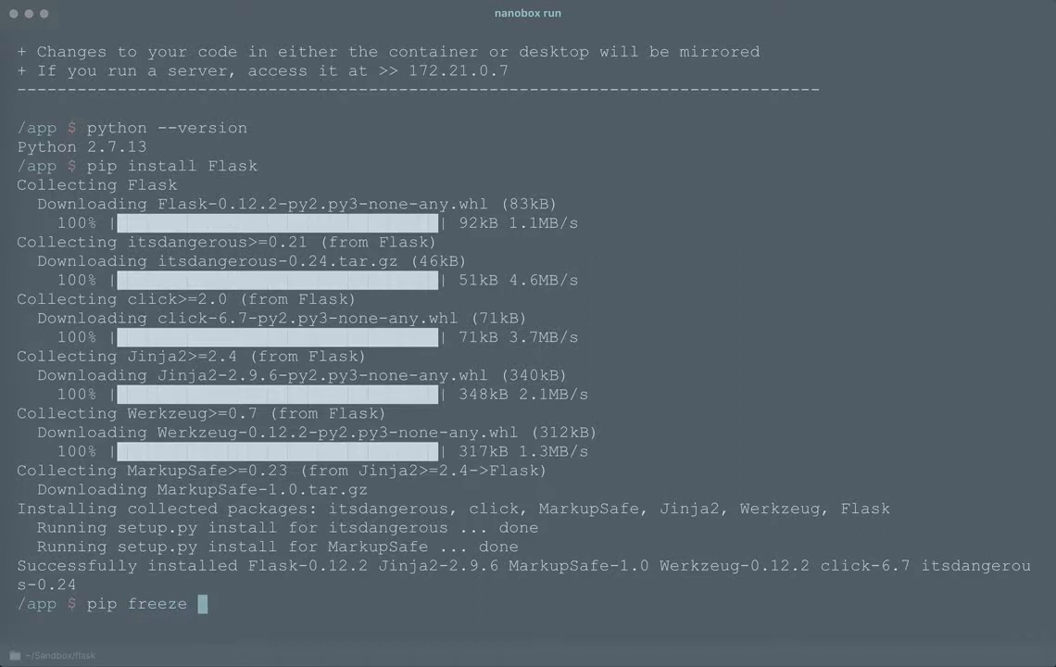
{"action": "type", "text": "> req"}
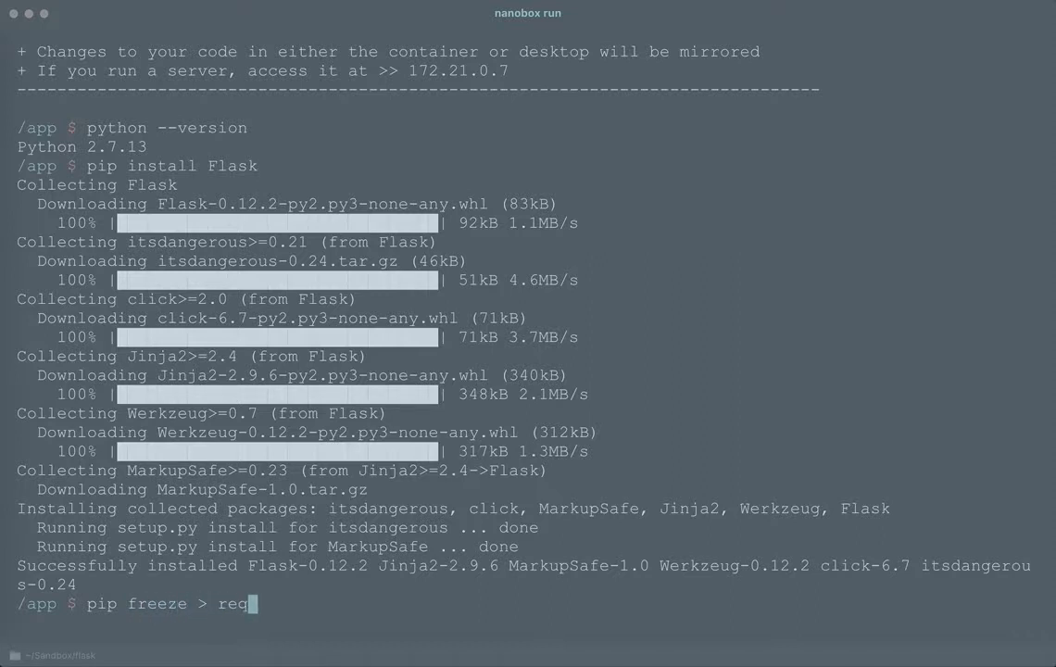
{"action": "type", "text": "uirements.txt"}
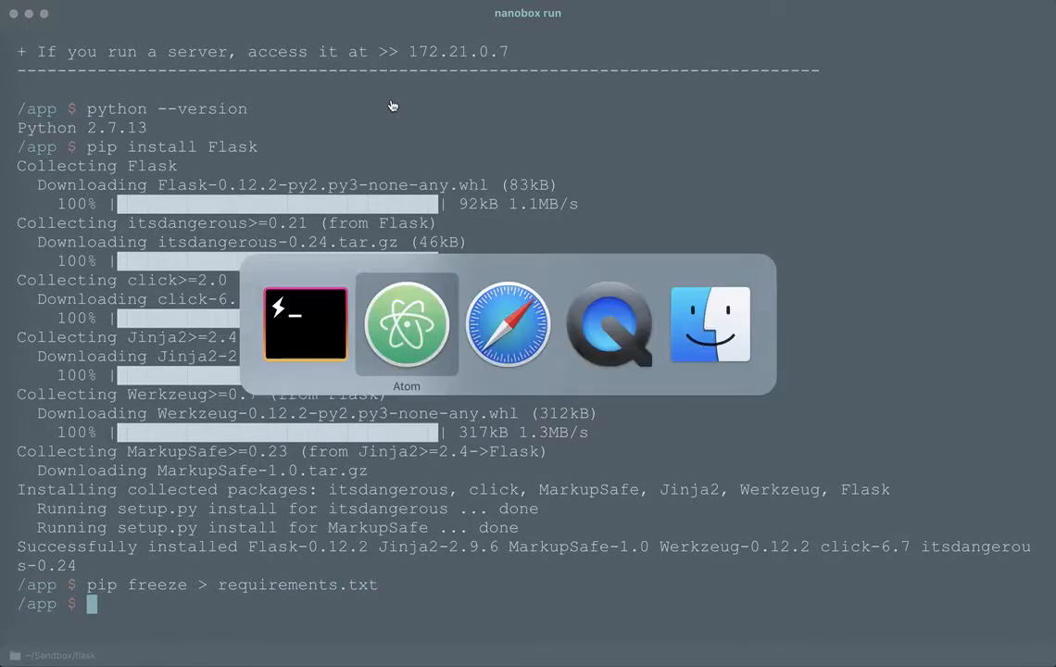
Review requirements.txt, close it, and return to app.py
{"action": "left_click", "coordinate": [407, 323]}
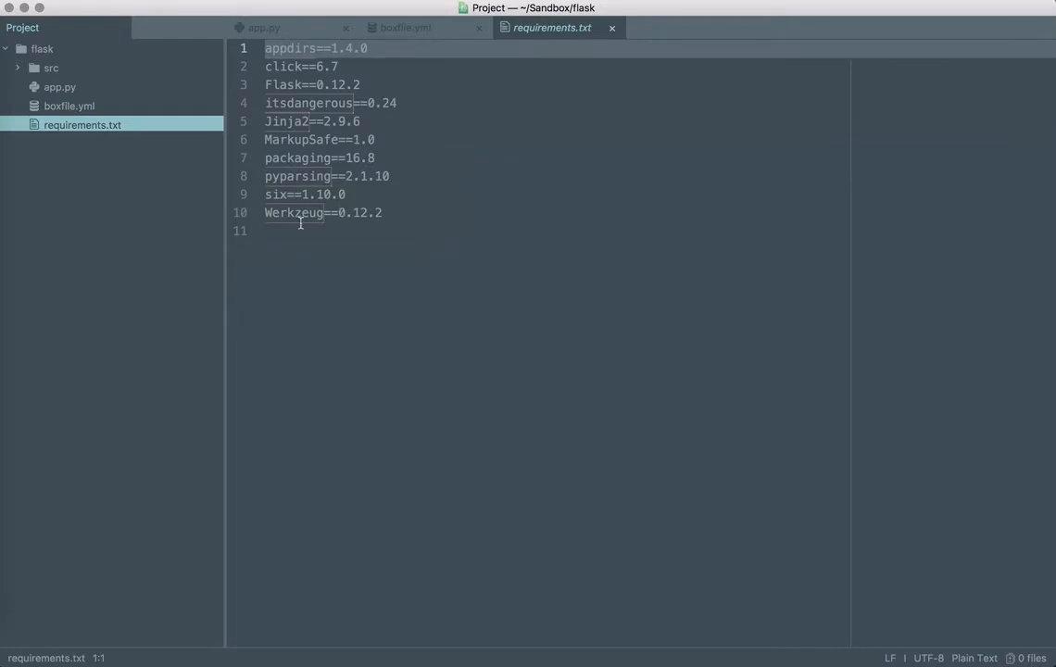
{"action": "mouse_move", "coordinate": [520, 100]}
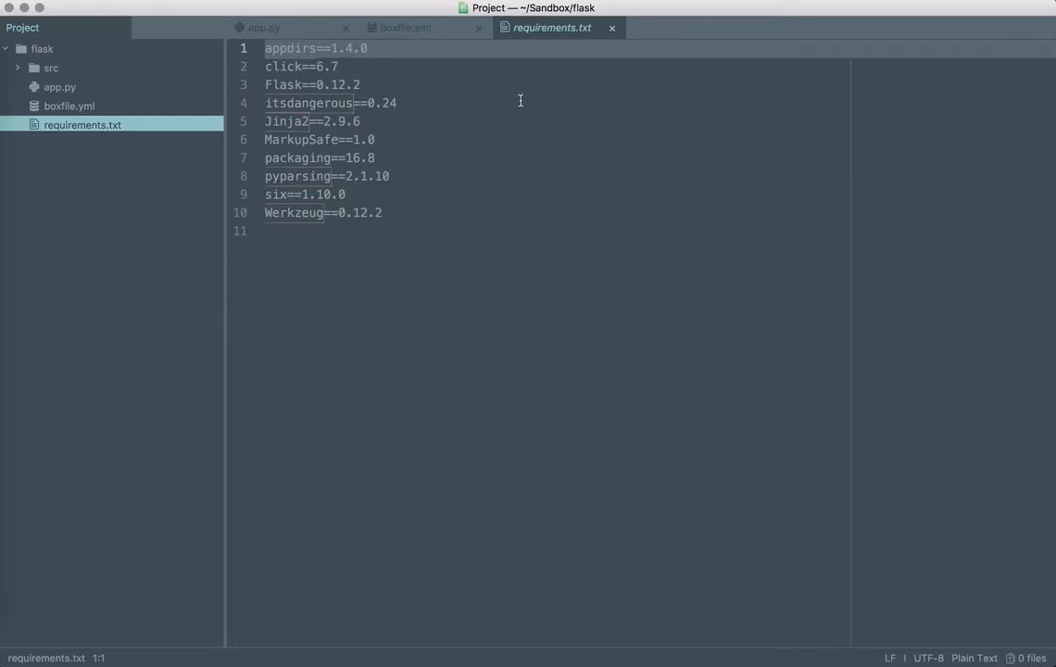
{"action": "mouse_move", "coordinate": [336, 102]}
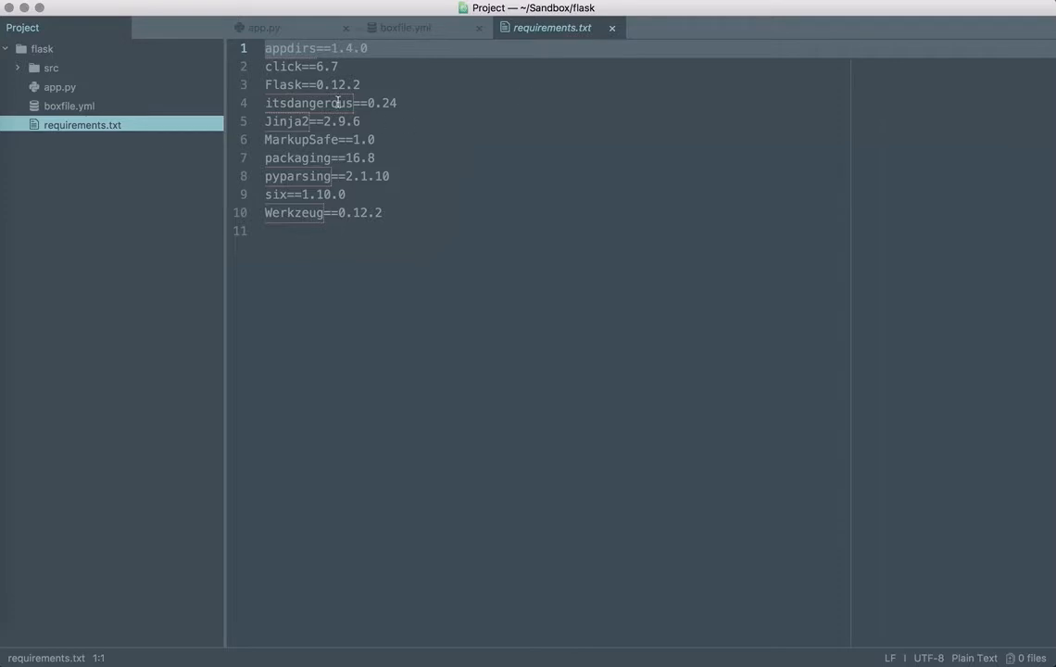
{"action": "mouse_move", "coordinate": [611, 27]}
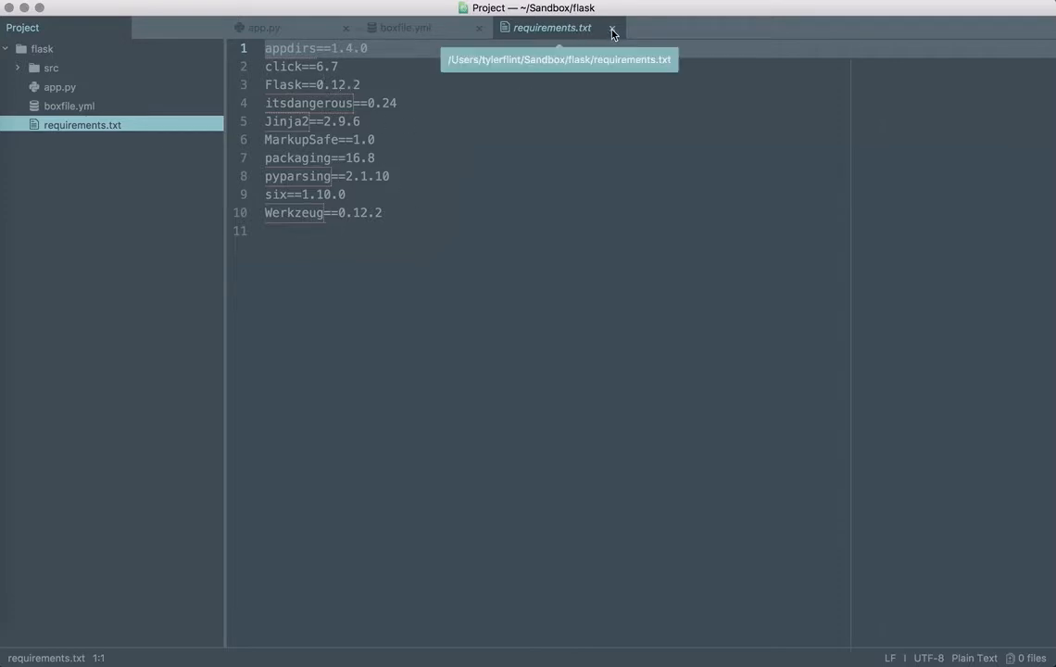
{"action": "left_click", "coordinate": [611, 28]}
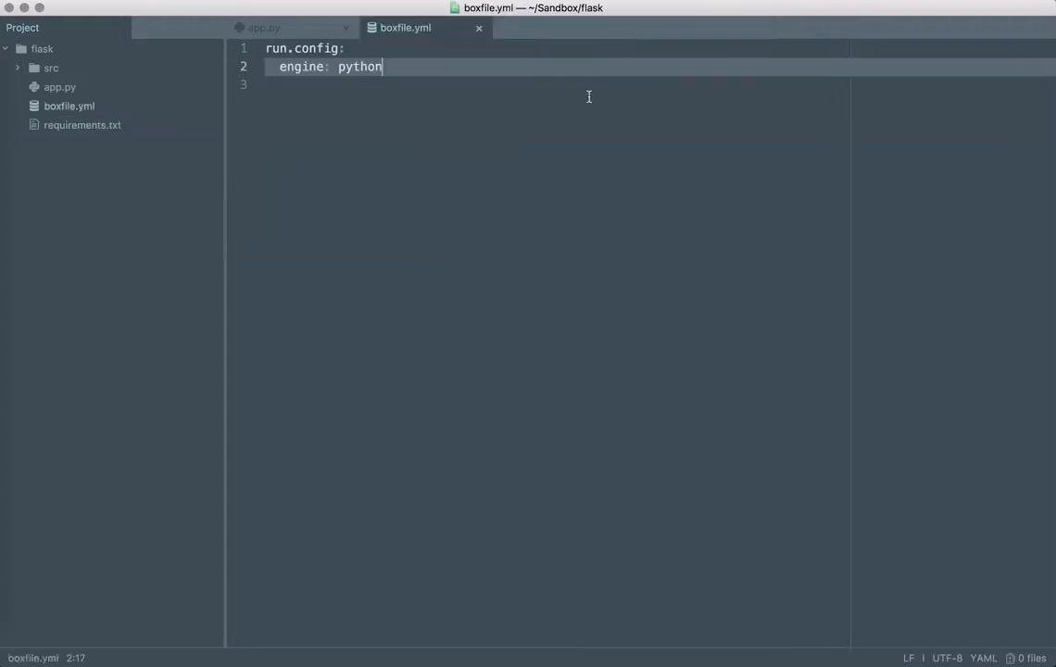
{"action": "left_click", "coordinate": [263, 27]}
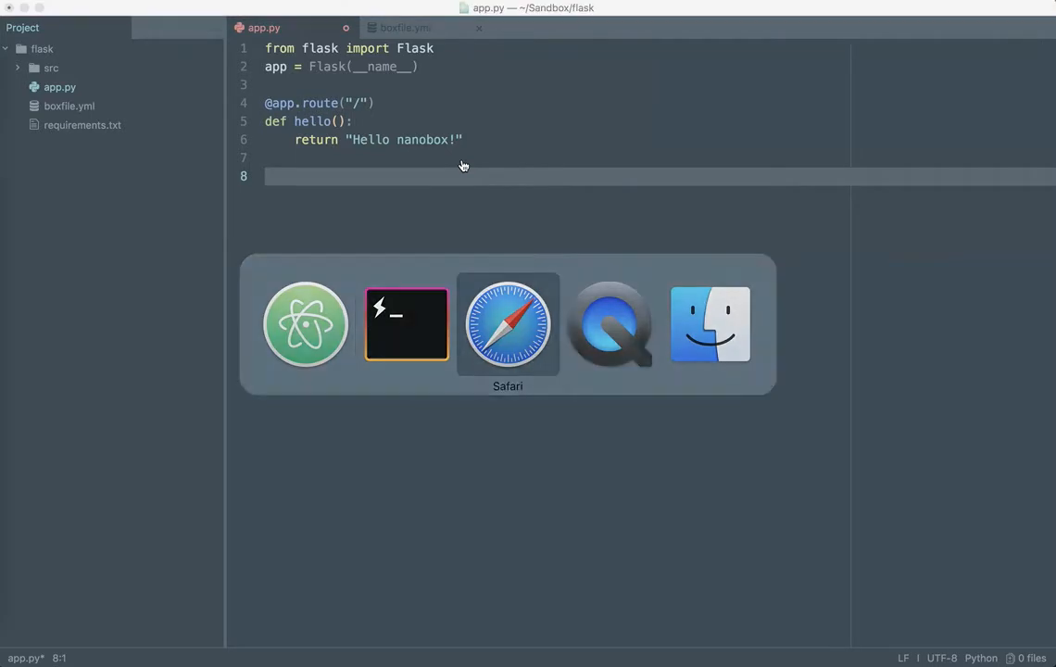
Copy the guide's __main__ block running the app on host 0.0.0.0 into app.py
{"action": "left_click", "coordinate": [506, 324]}
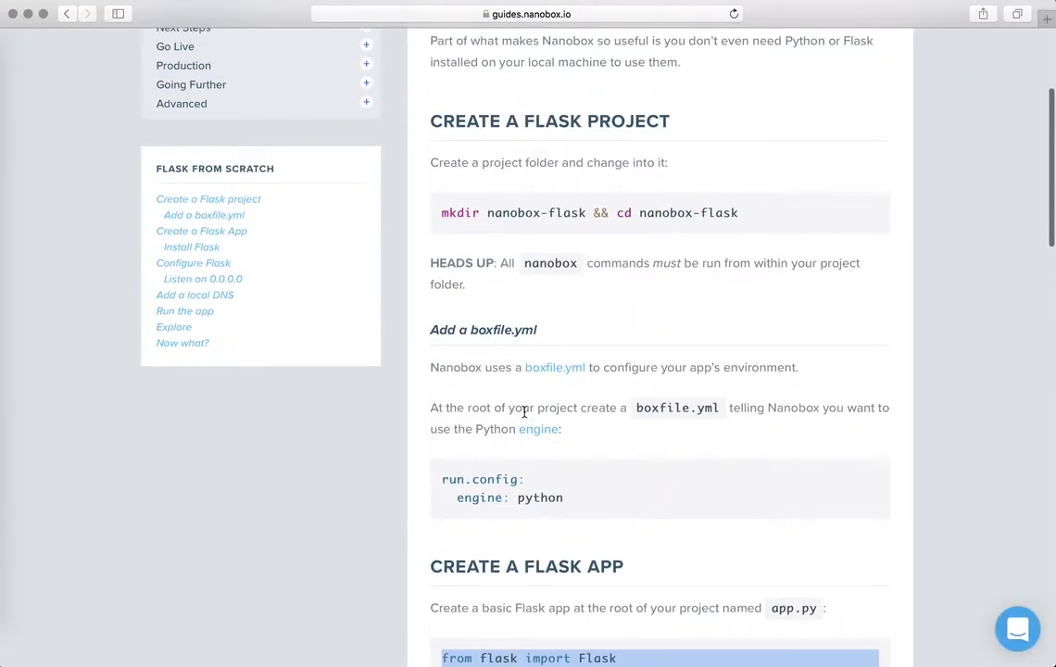
{"action": "scroll", "scroll_direction": "down", "scroll_amount": 3}
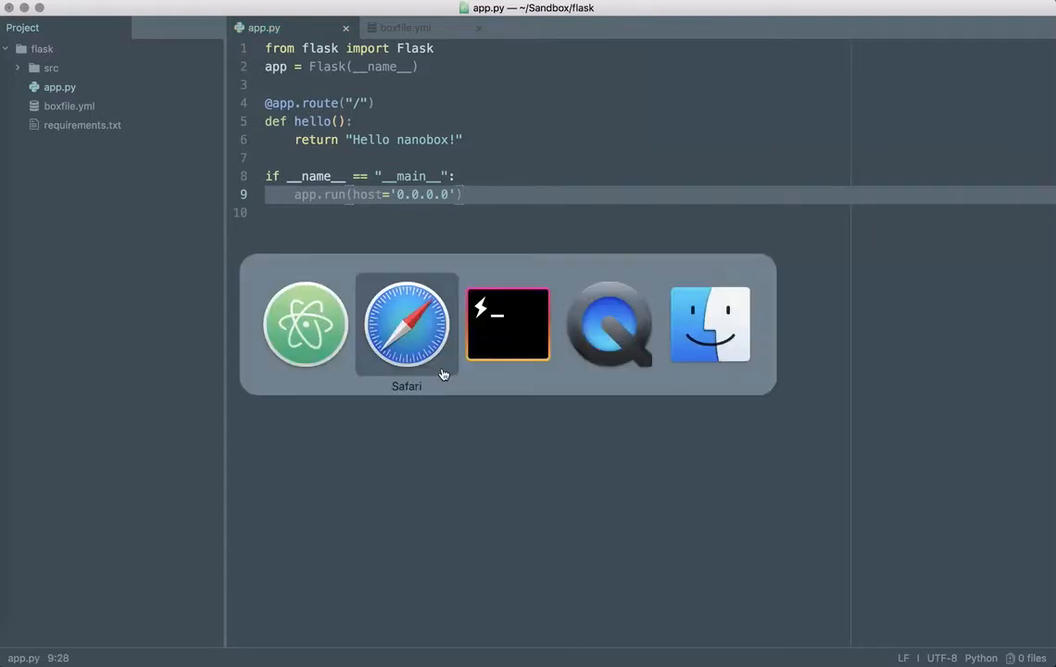
Run 'python app.py' inside the container to start the Flask server
{"action": "left_click", "coordinate": [507, 323]}
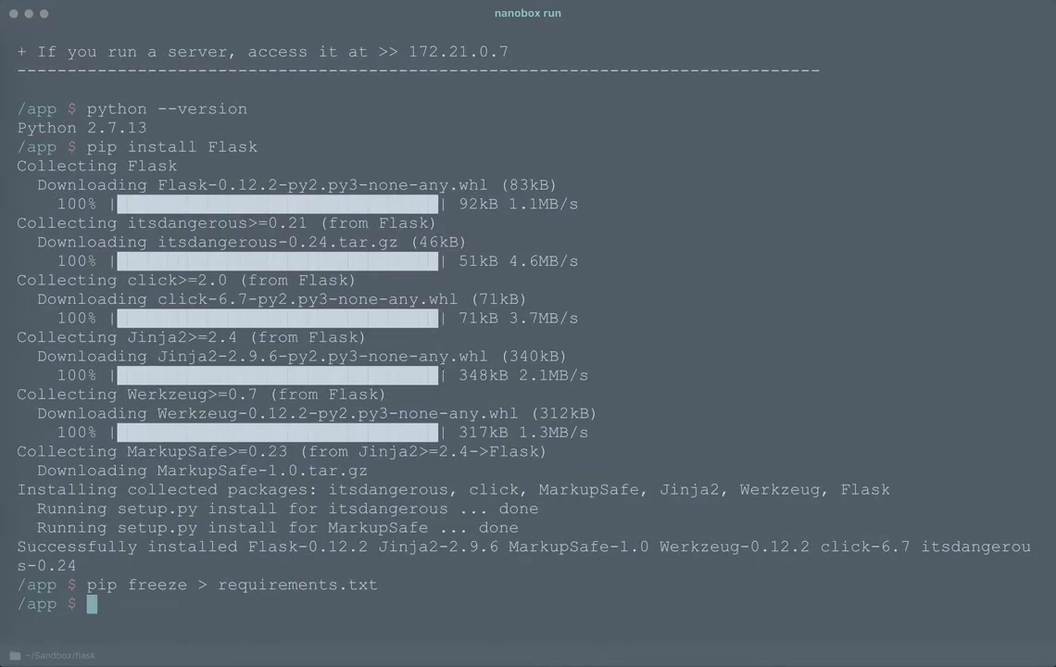
{"action": "type", "text": "python"}
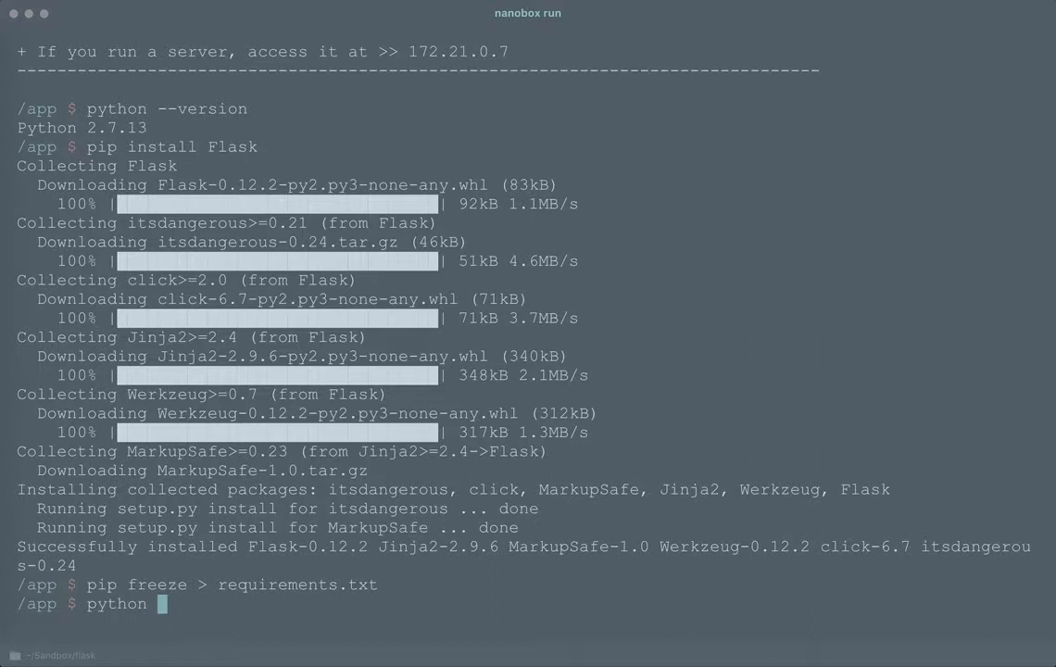
{"action": "type", "text": "app.py"}
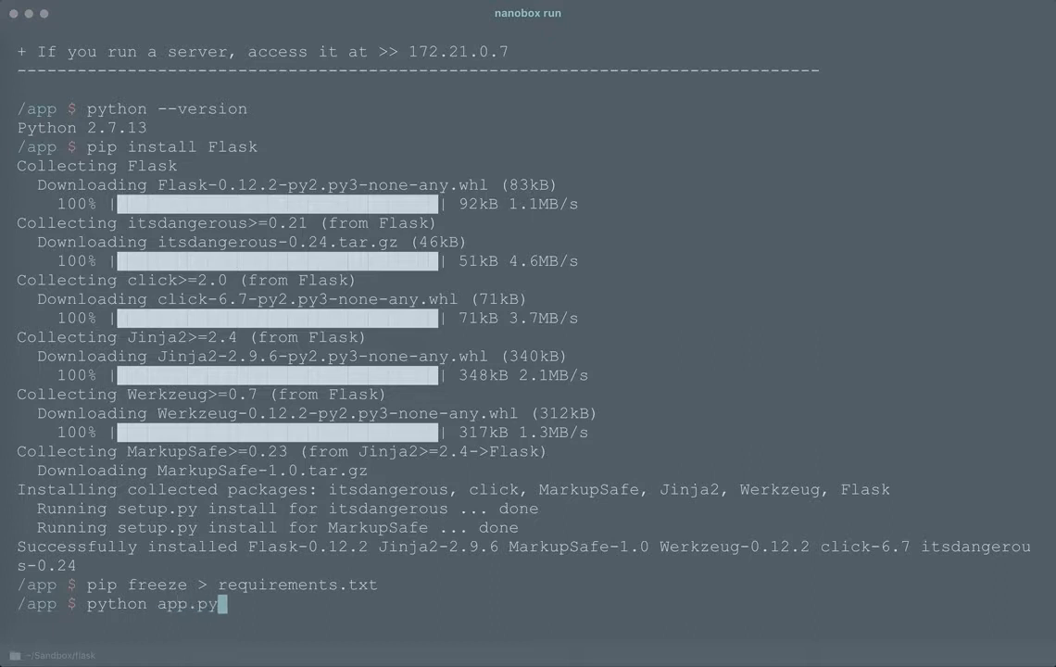
{"action": "key", "text": "Return"}
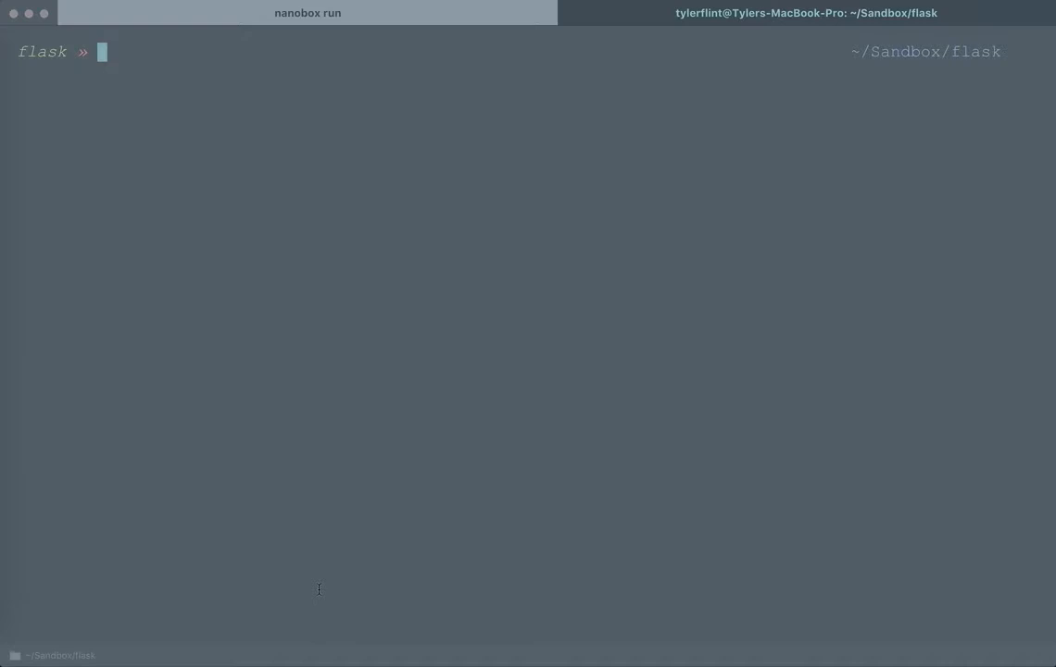
Enter 'nanobox dns add local flask.dev' in the local shell tab
{"action": "type", "text": "nanobox"}
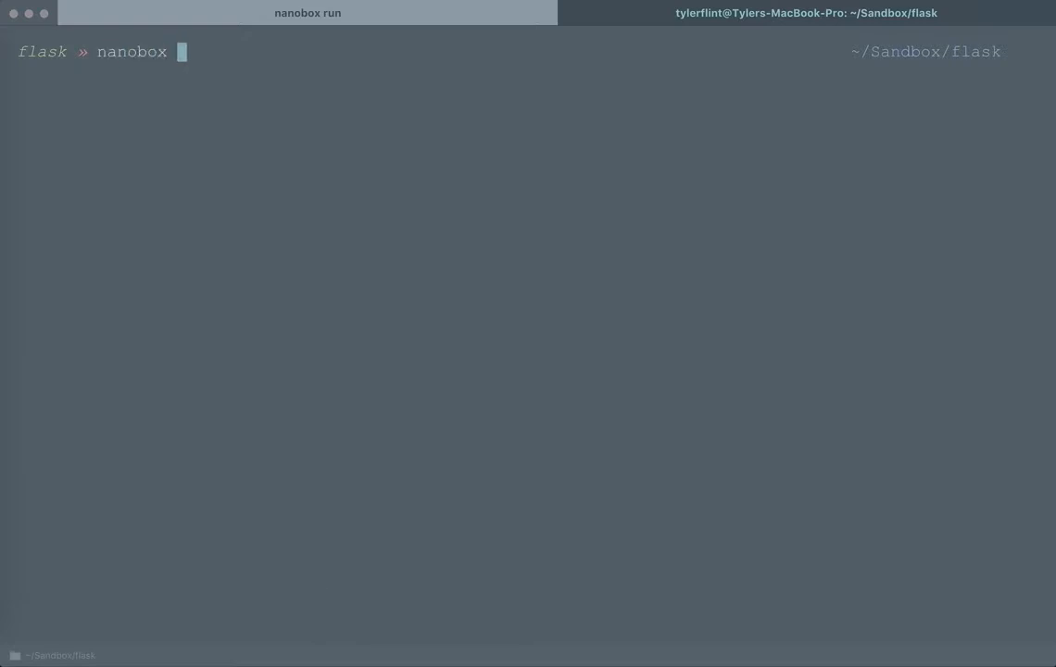
{"action": "type", "text": "dns add"}
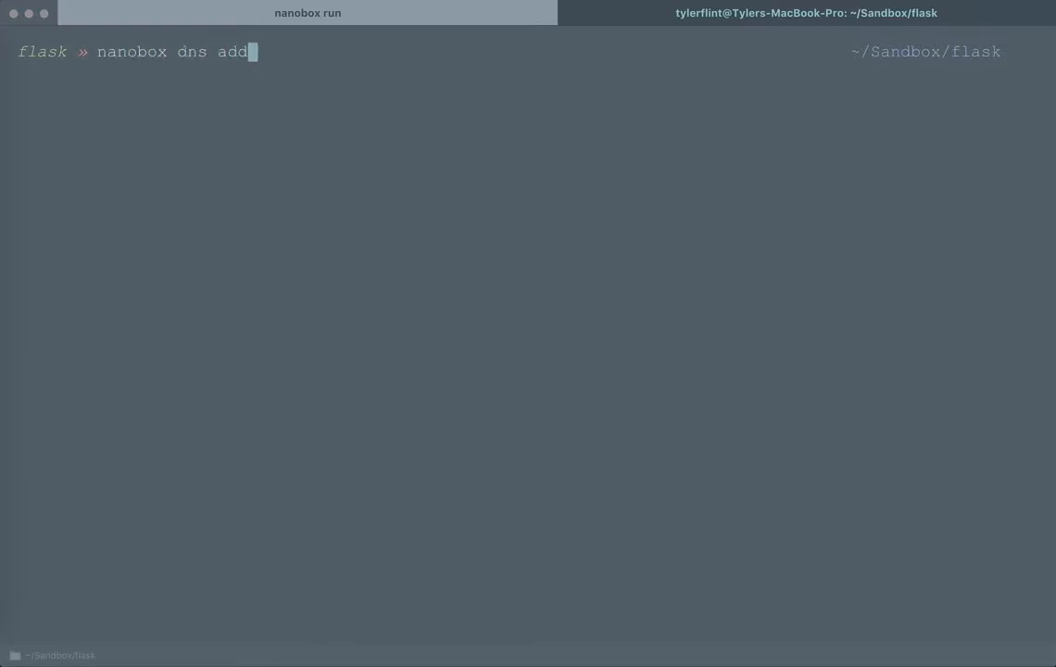
{"action": "type", "text": "local flask."}
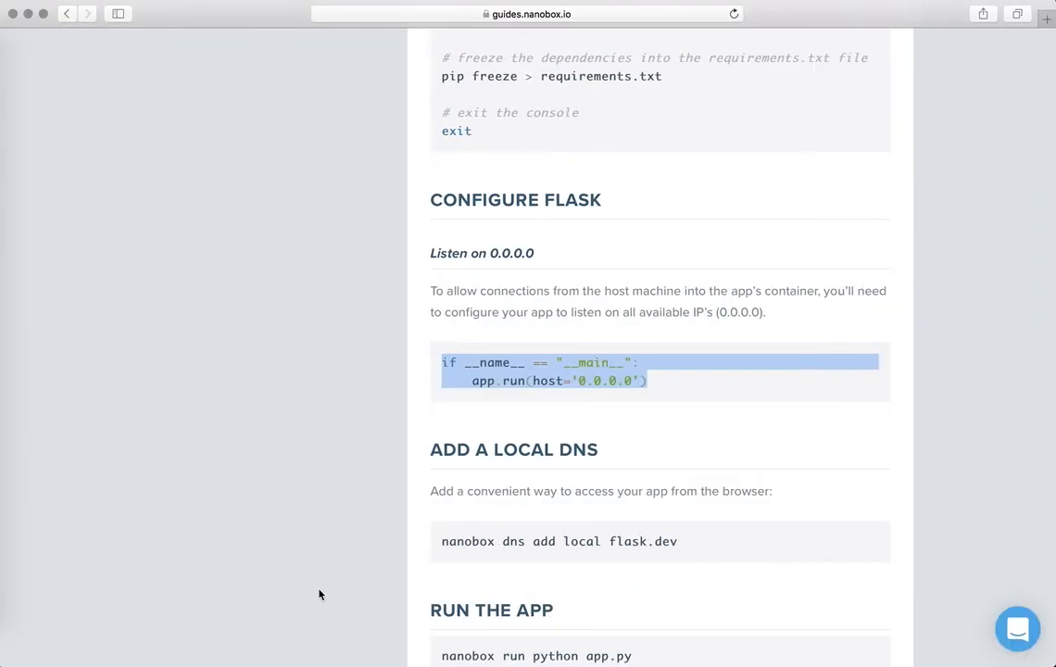
Load flask.dev:5000 in a new Safari tab to check the app responds
{"action": "left_click", "coordinate": [1045, 14]}
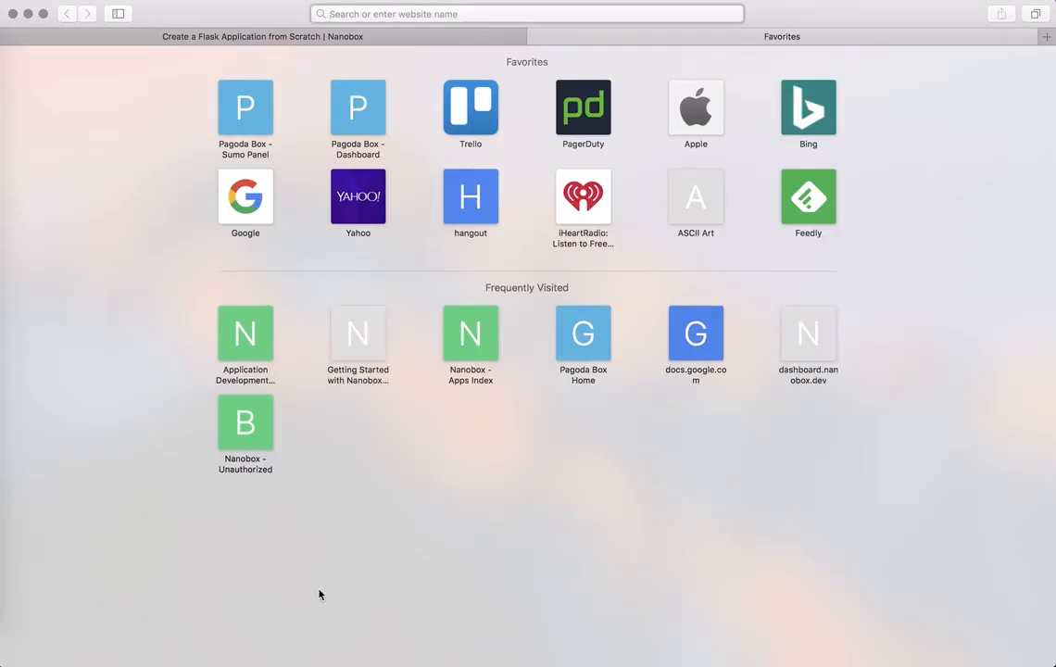
{"action": "type", "text": "flask.dev:5000"}
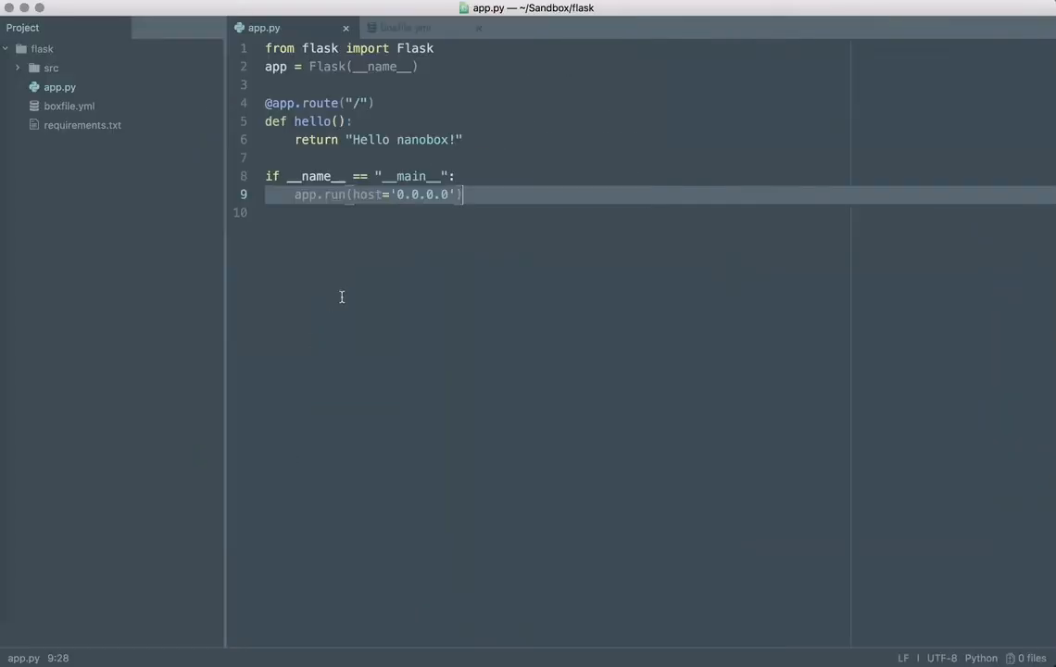
Replace 'nanobox' with 'world' in app.py's greeting and return to the terminal running the app
{"action": "double_click", "coordinate": [422, 139]}
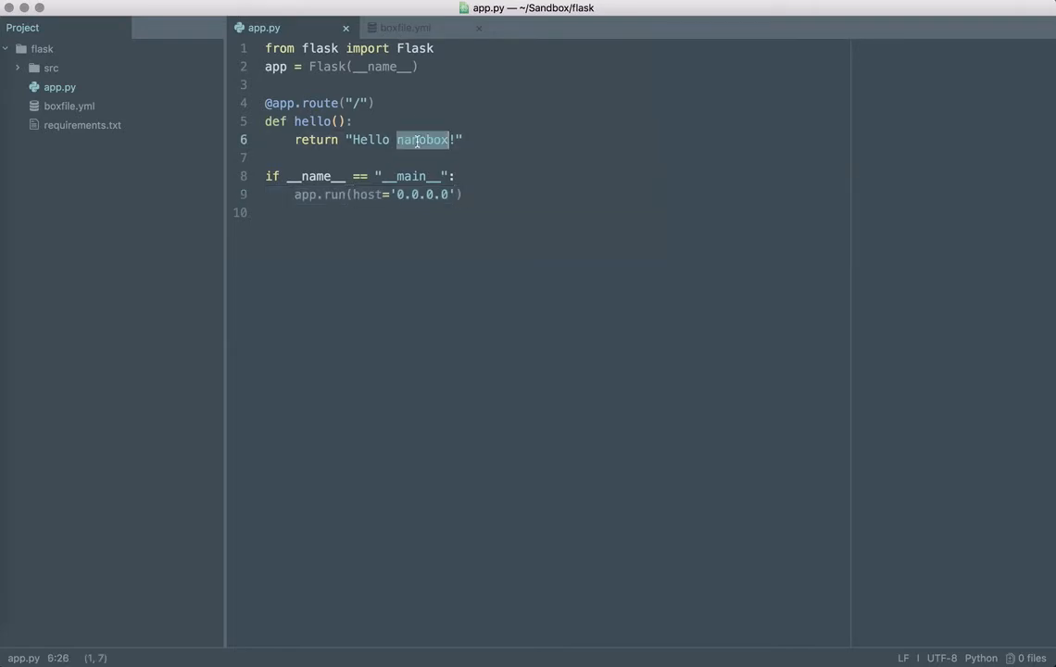
{"action": "type", "text": "world"}
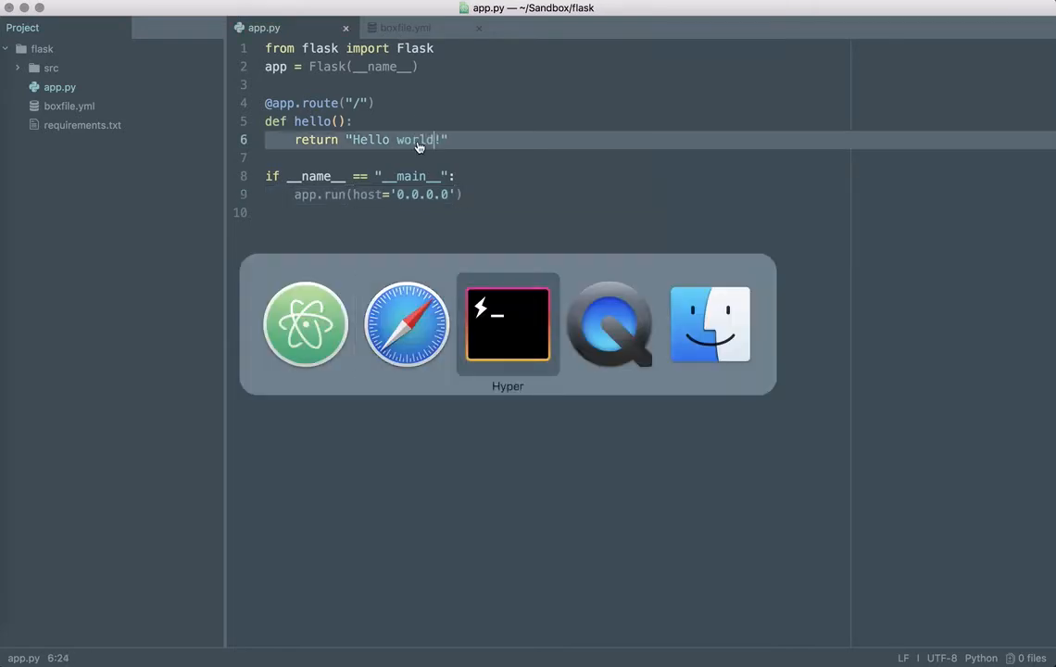
{"action": "left_click", "coordinate": [506, 323]}
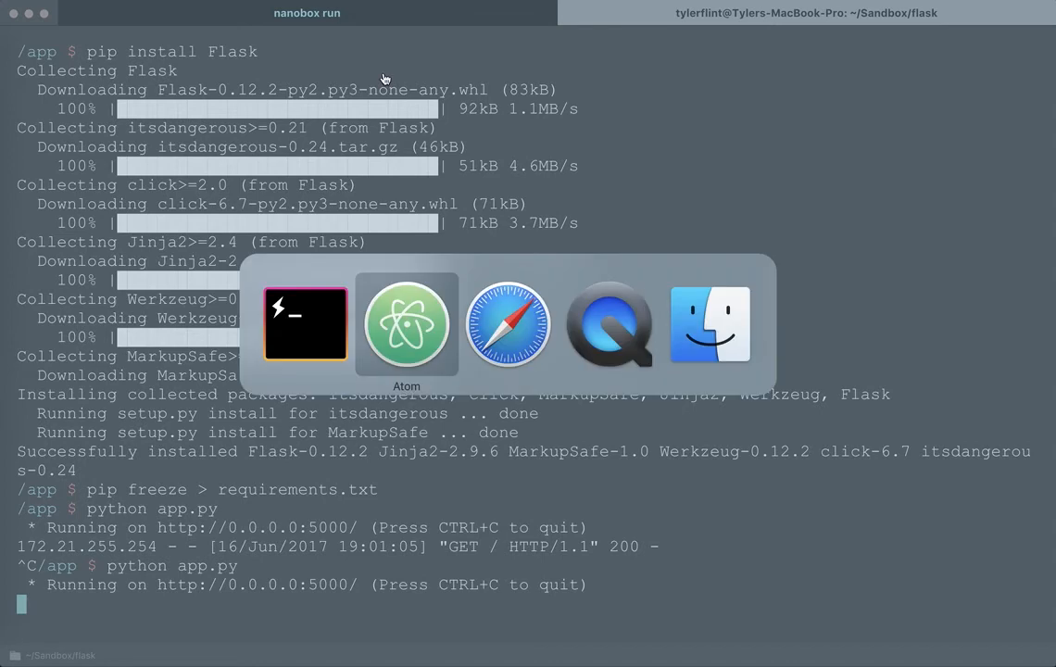
Stop the Flask server in the nanobox run tab and begin exiting the container console
{"action": "left_click", "coordinate": [508, 323]}
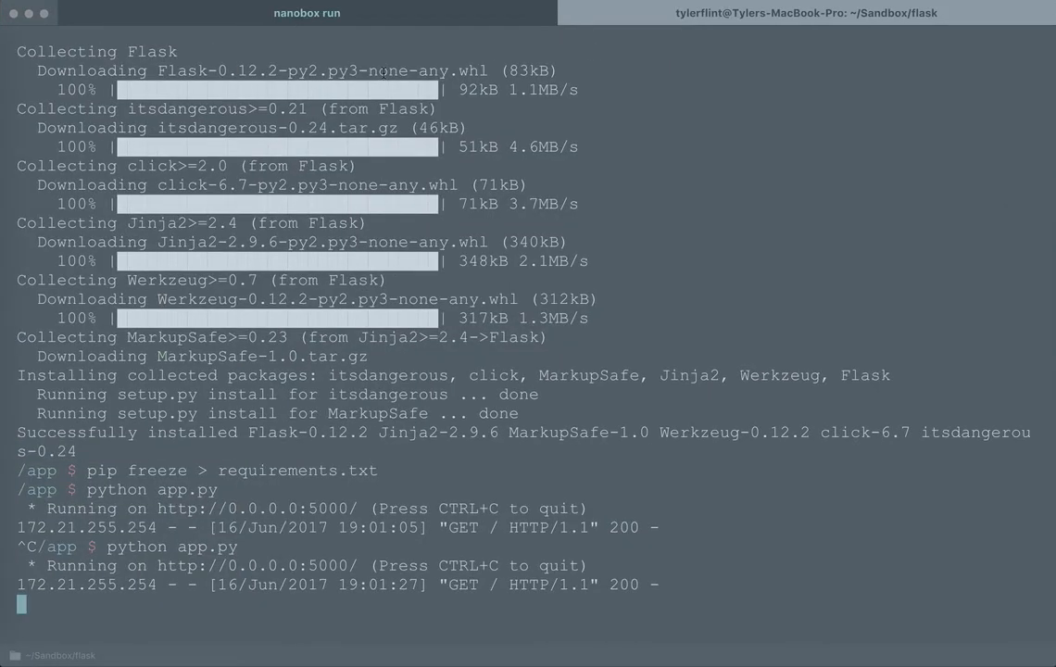
{"action": "type", "text": "e"}
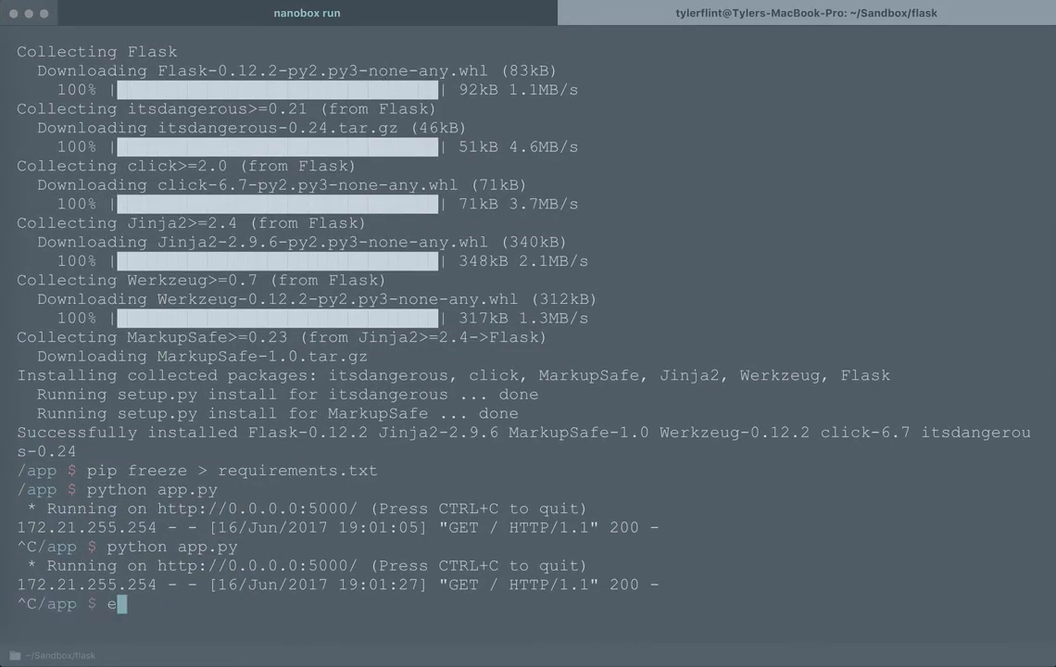